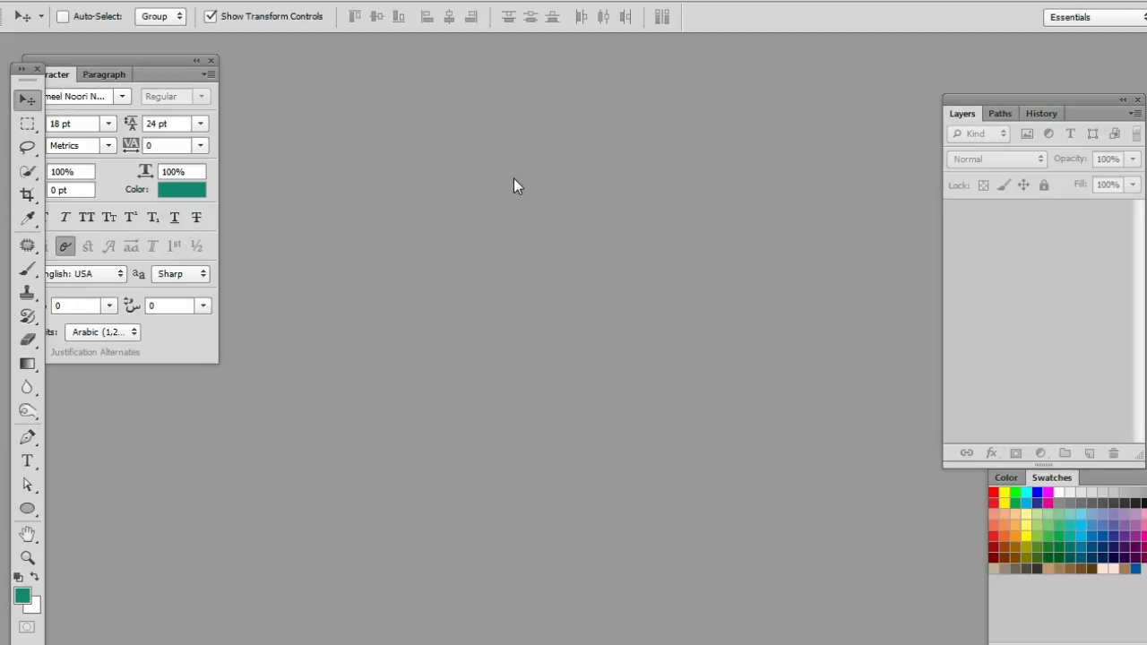
pyautogui.moveTo(493, 183)
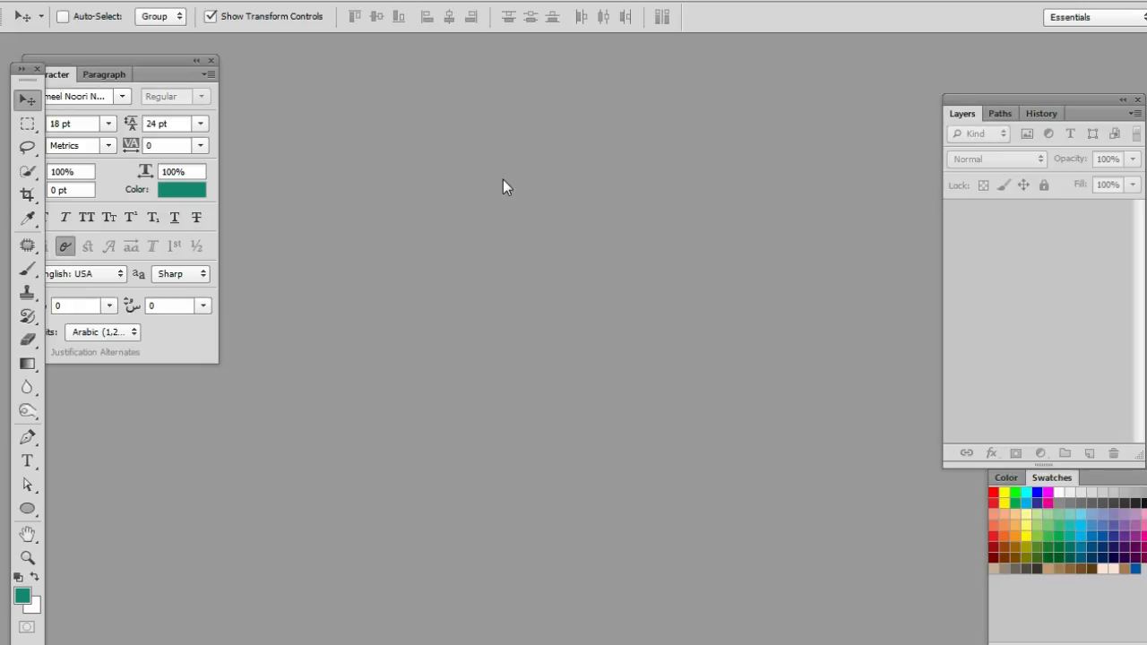
pyautogui.moveTo(434, 199)
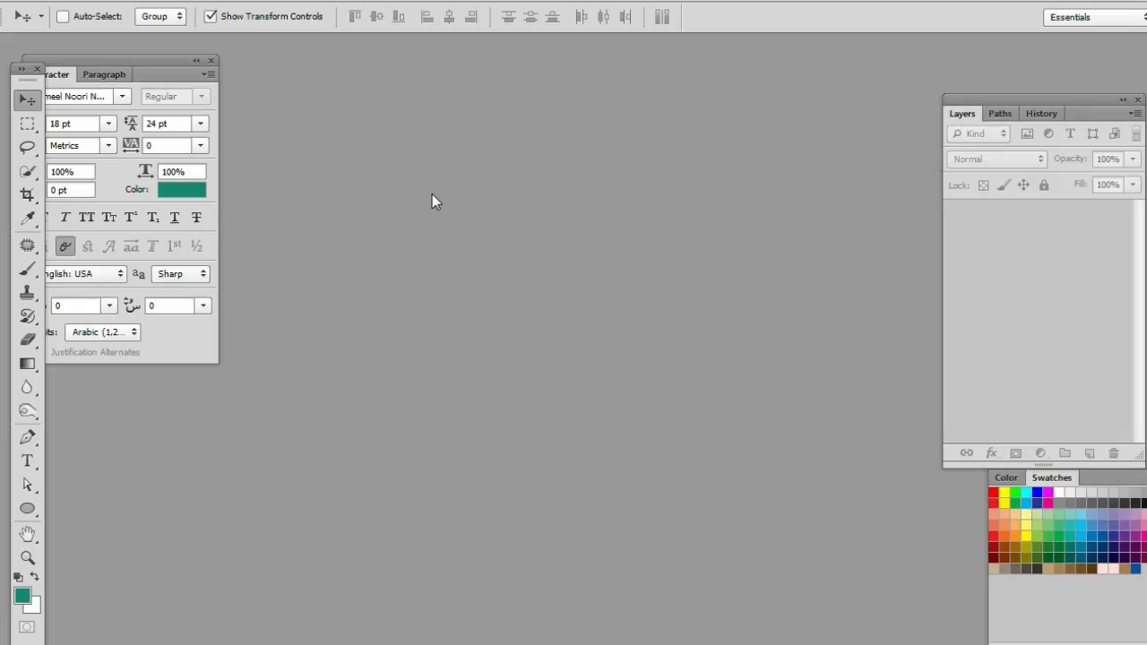
pyautogui.moveTo(316, 86)
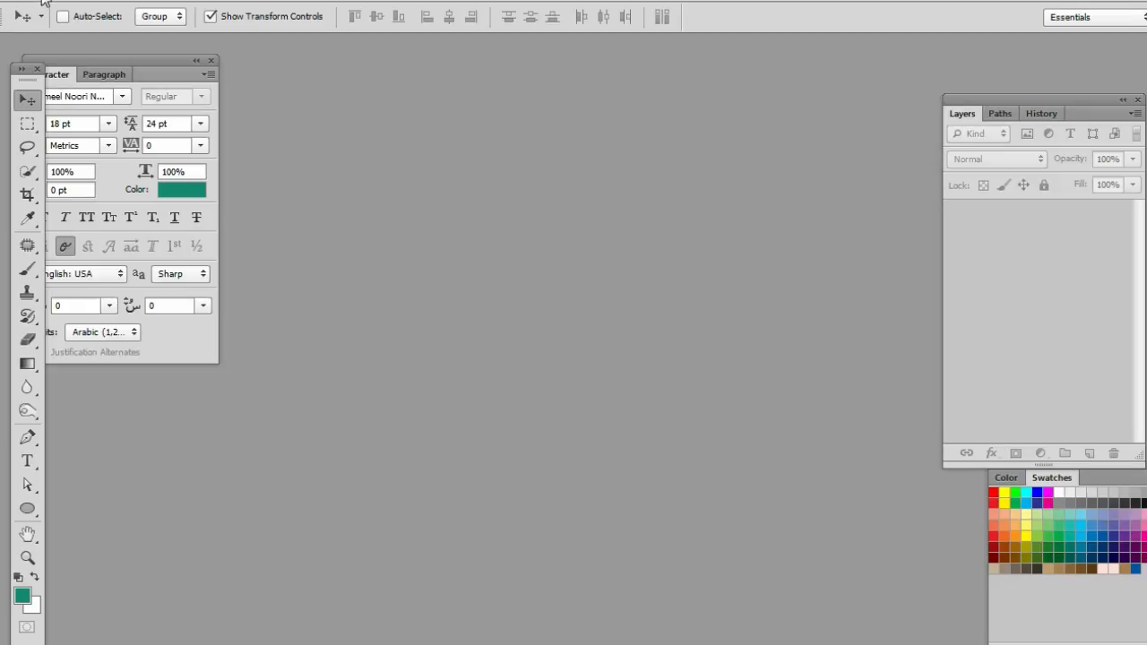
pyautogui.moveTo(175, 65)
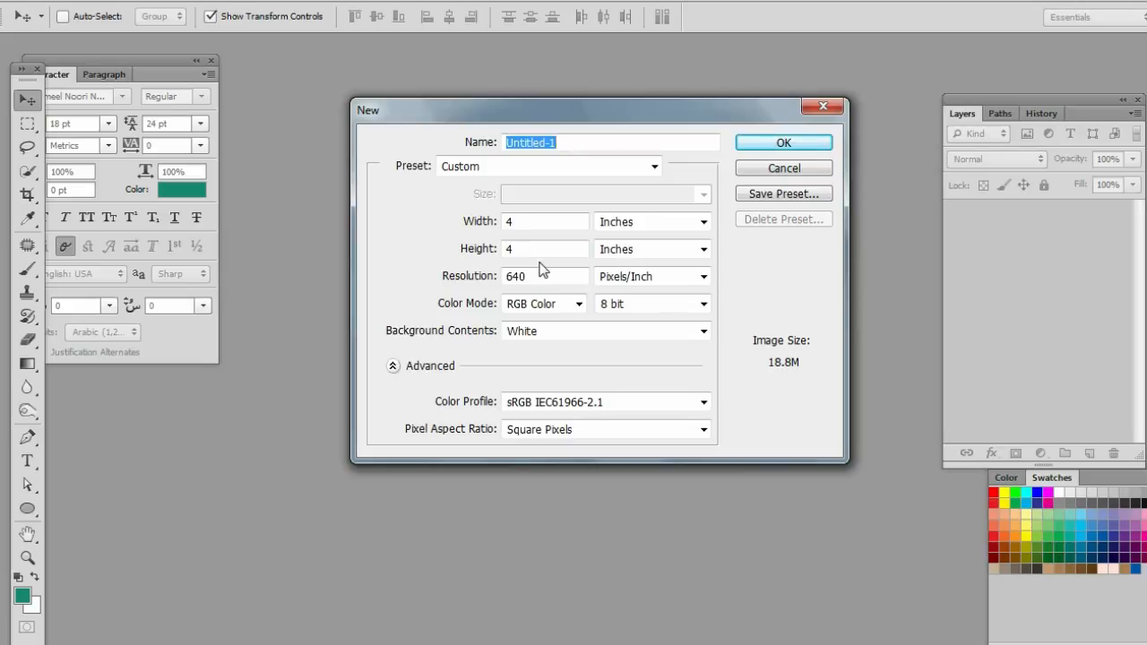
# Create a new 4 by 4 inch document at 640 ppi with a white background.
pyautogui.click(783, 143)
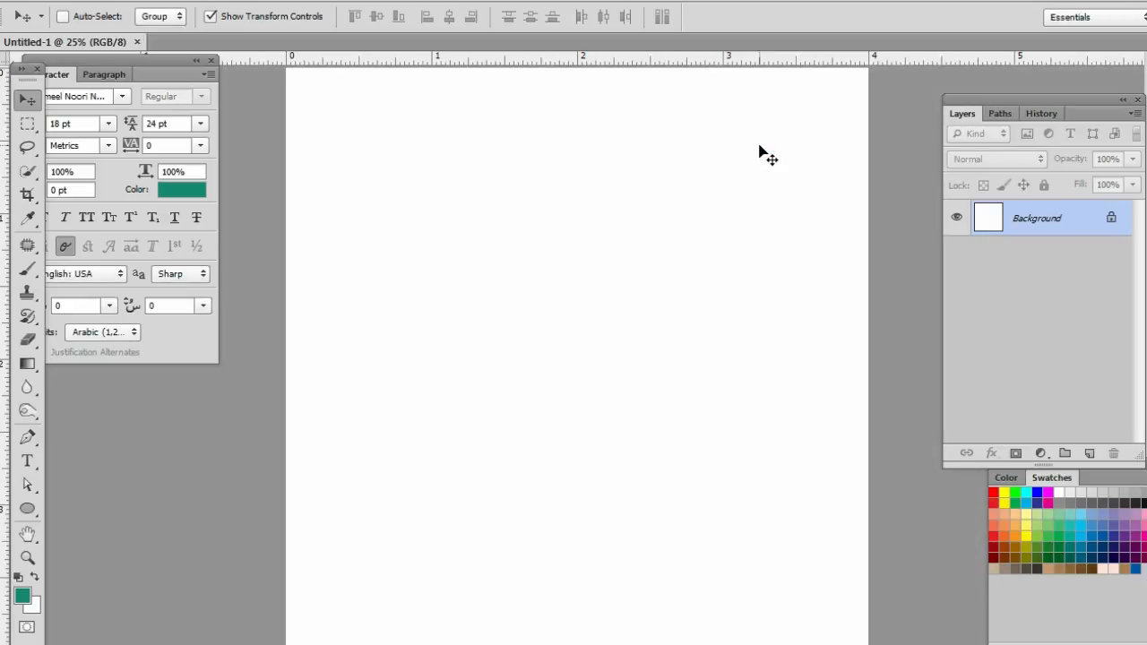
pyautogui.moveTo(558, 369)
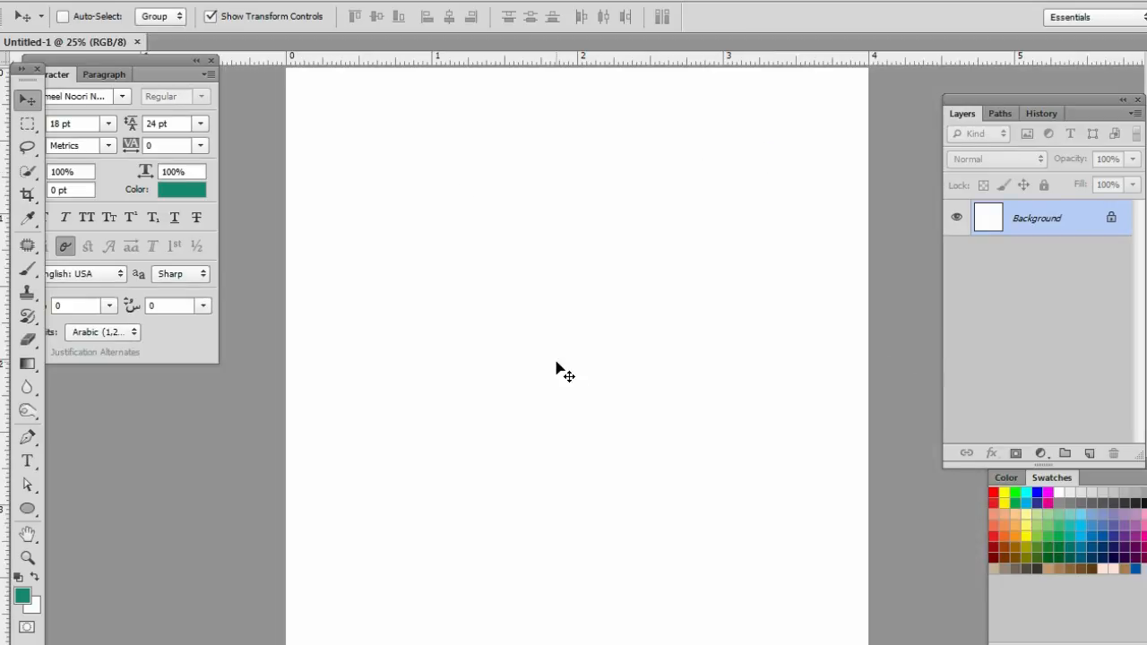
pyautogui.moveTo(133, 437)
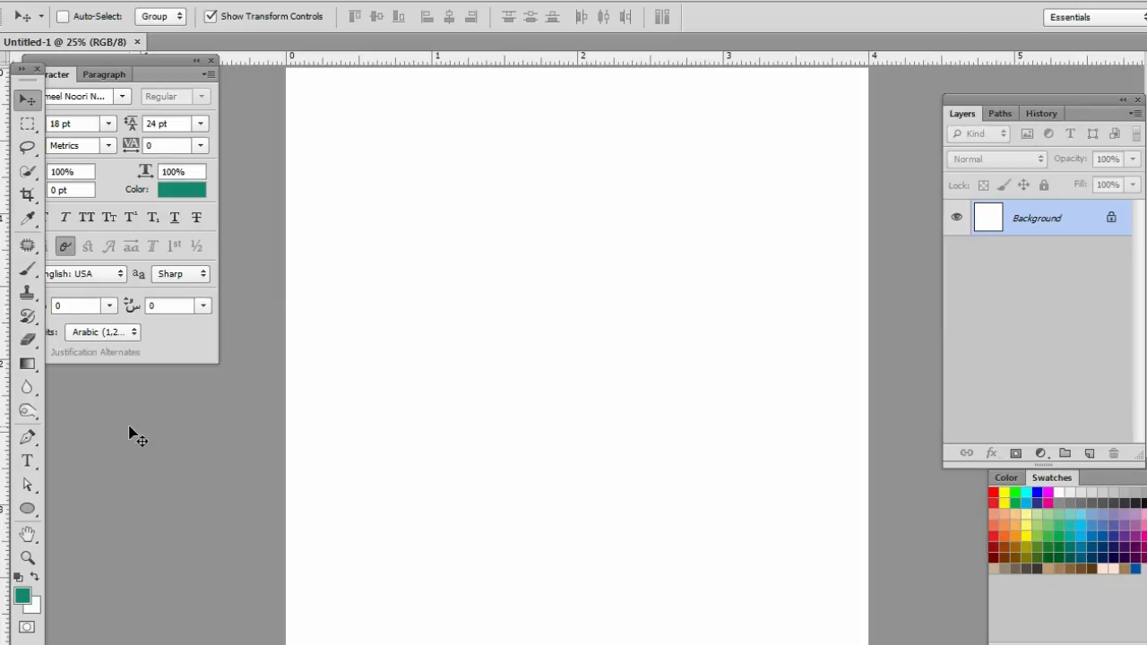
pyautogui.moveTo(38, 521)
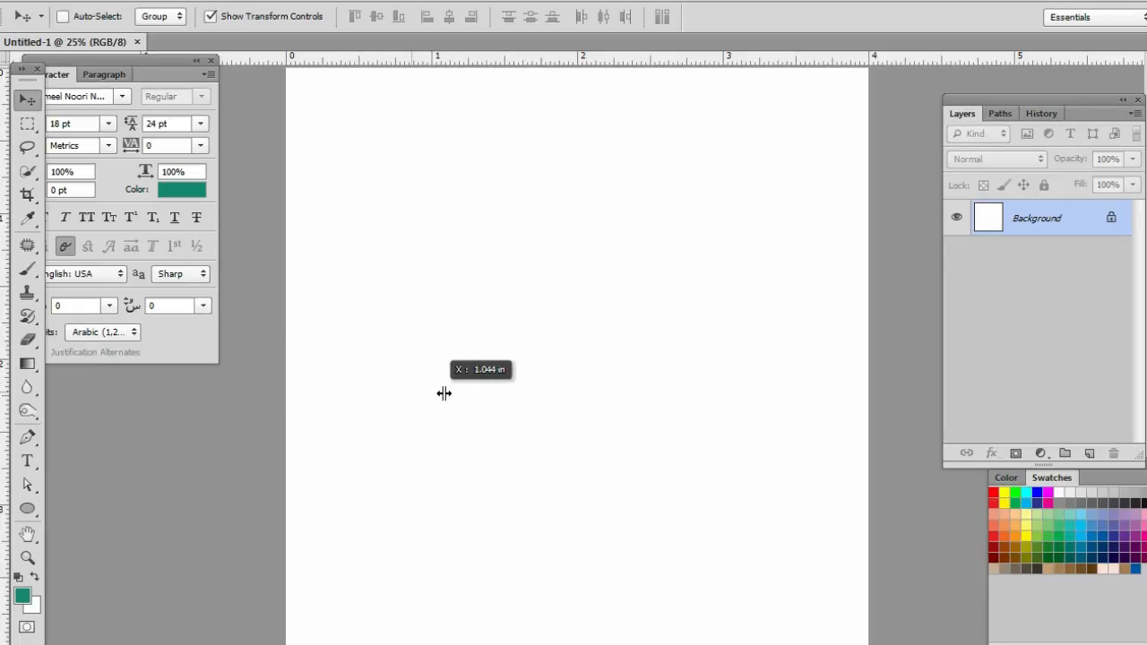
# Drag a vertical and a horizontal guide to the 2-inch marks, crossing at the canvas centre.
pyautogui.moveTo(444, 392); pyautogui.dragTo(581, 393)
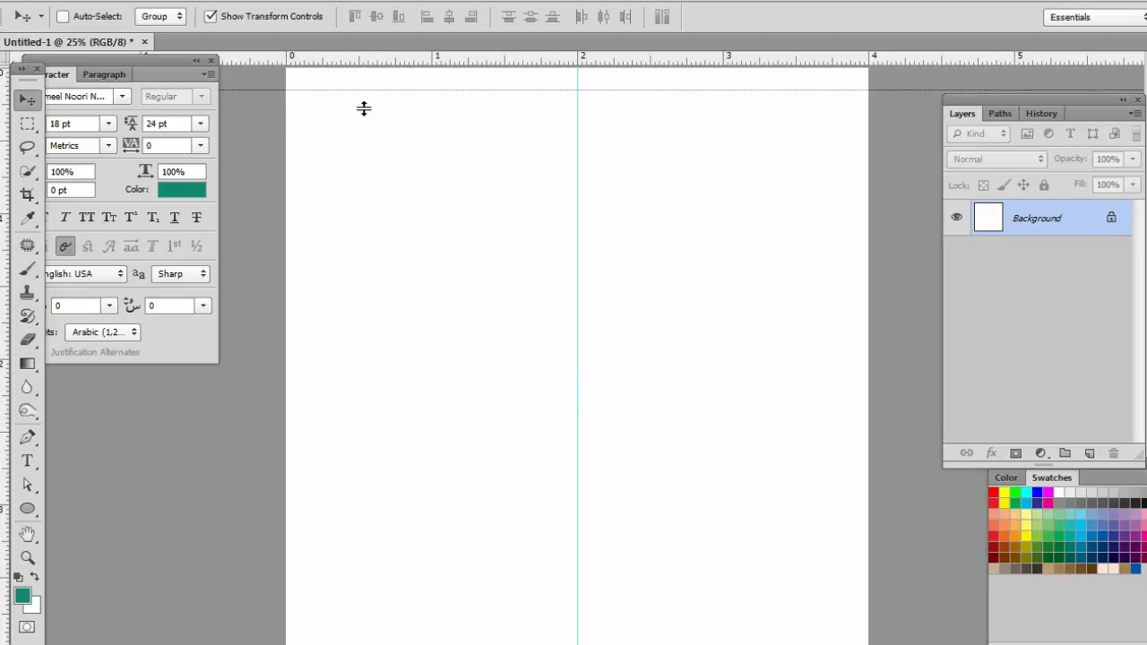
pyautogui.moveTo(362, 109); pyautogui.dragTo(433, 357)
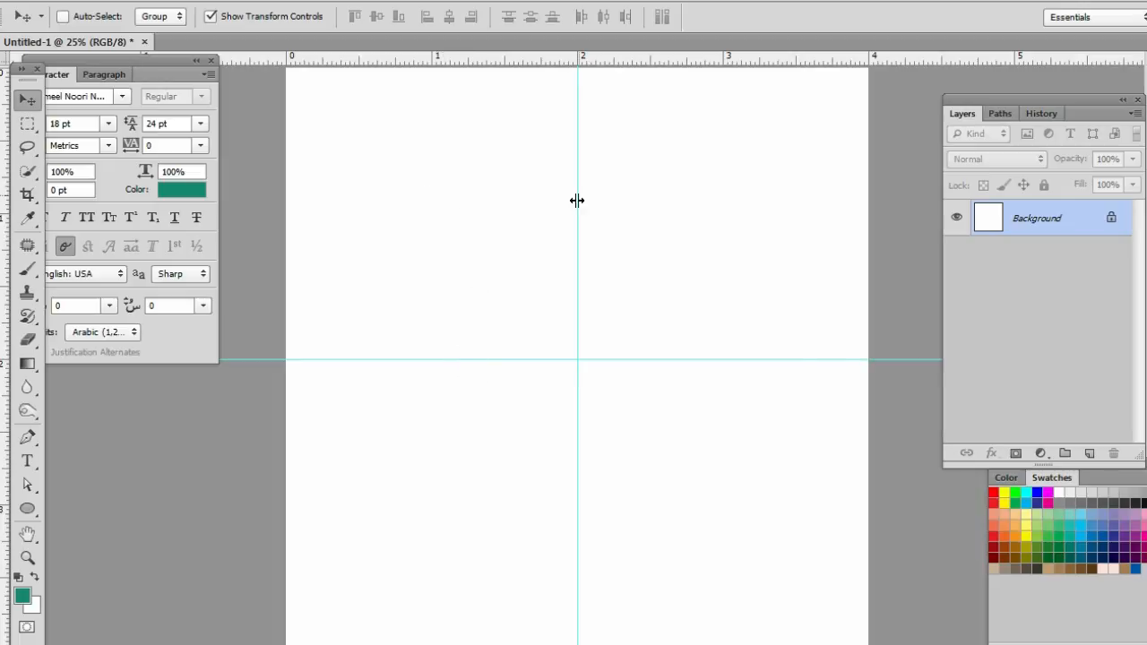
pyautogui.moveTo(609, 269)
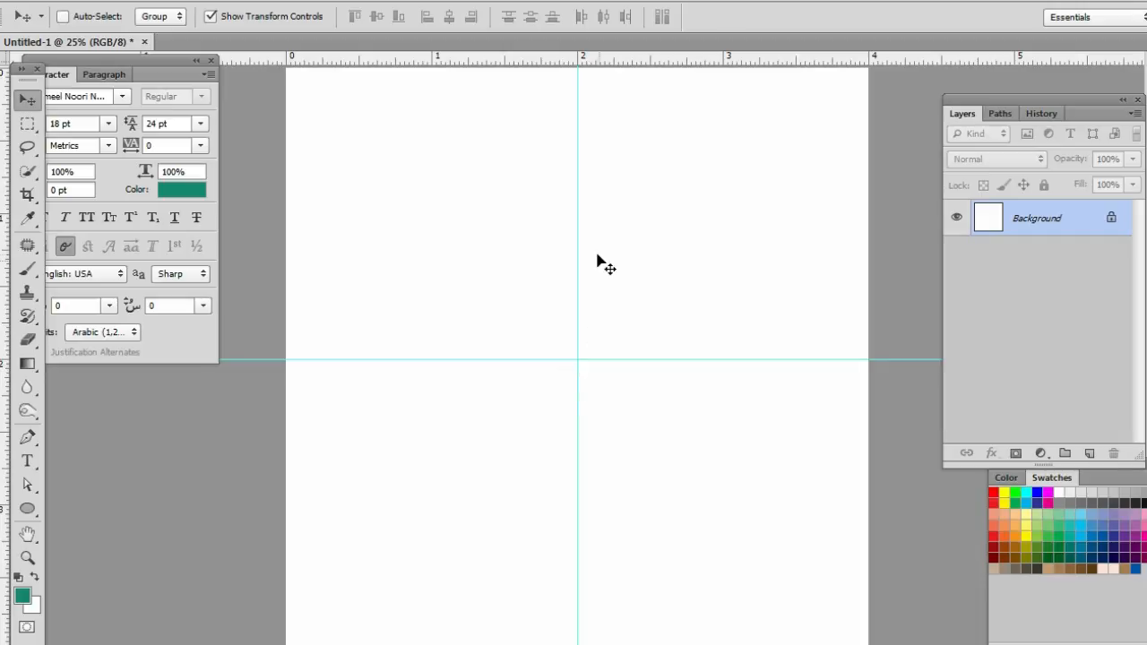
pyautogui.moveTo(591, 269)
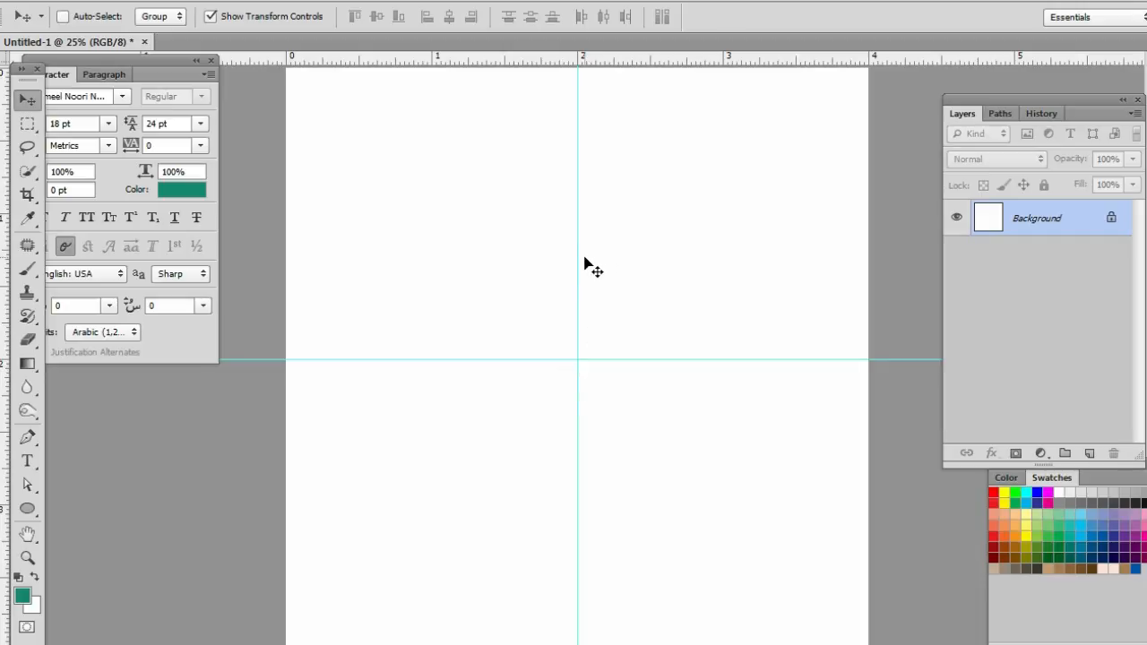
pyautogui.moveTo(556, 188)
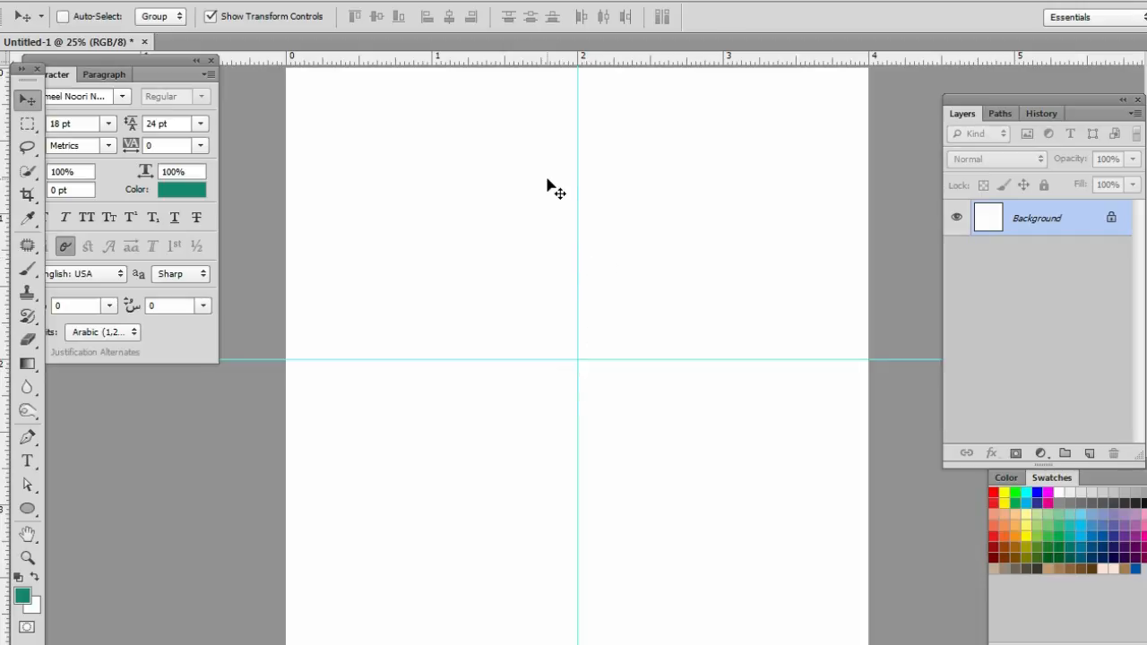
pyautogui.moveTo(391, 201)
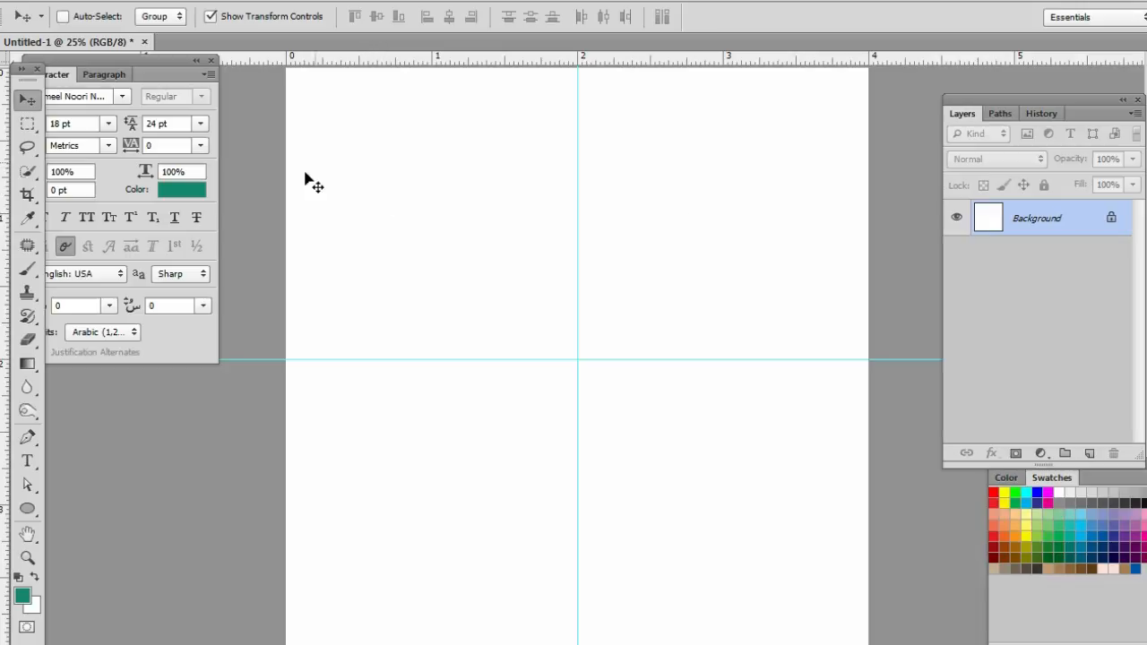
pyautogui.moveTo(703, 265)
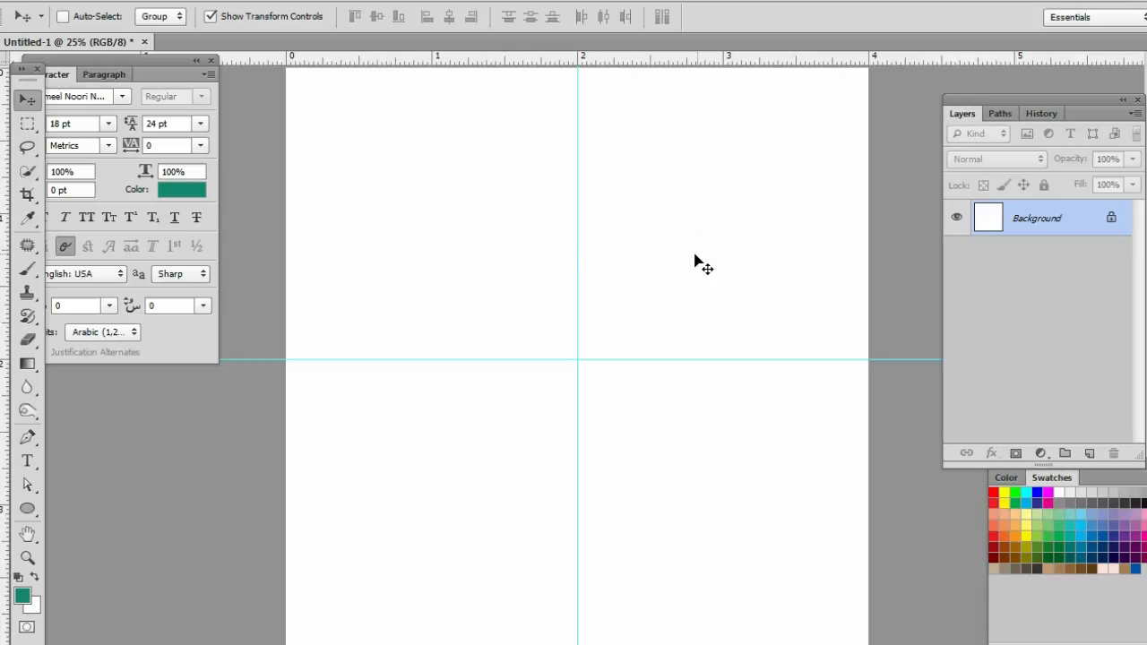
pyautogui.moveTo(768, 253)
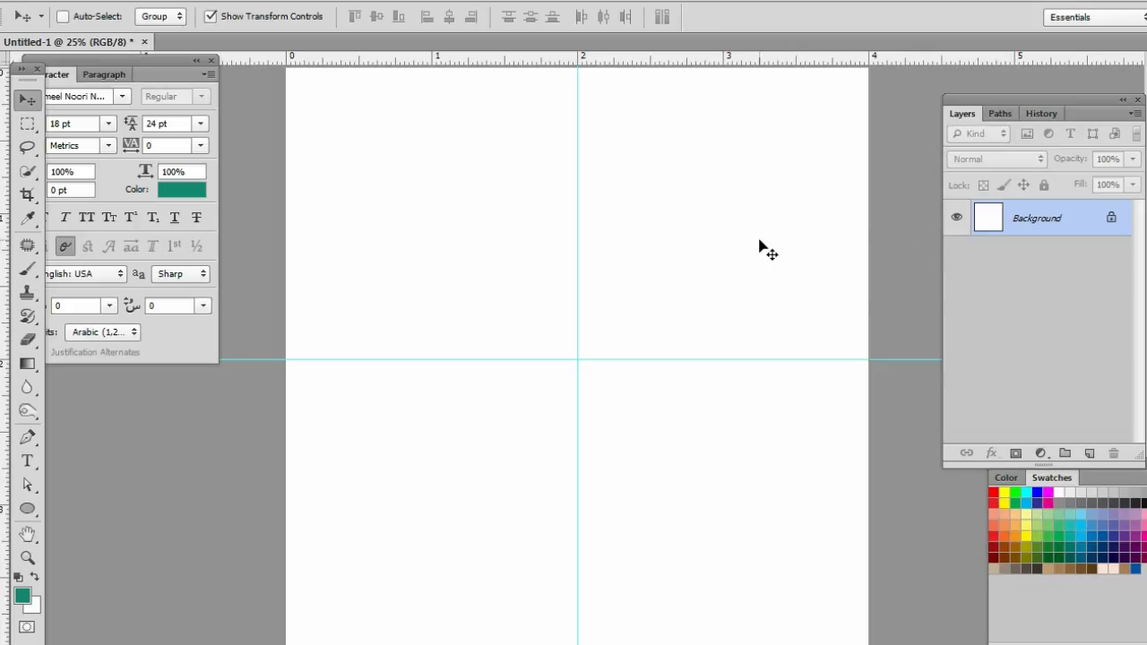
pyautogui.moveTo(939, 285)
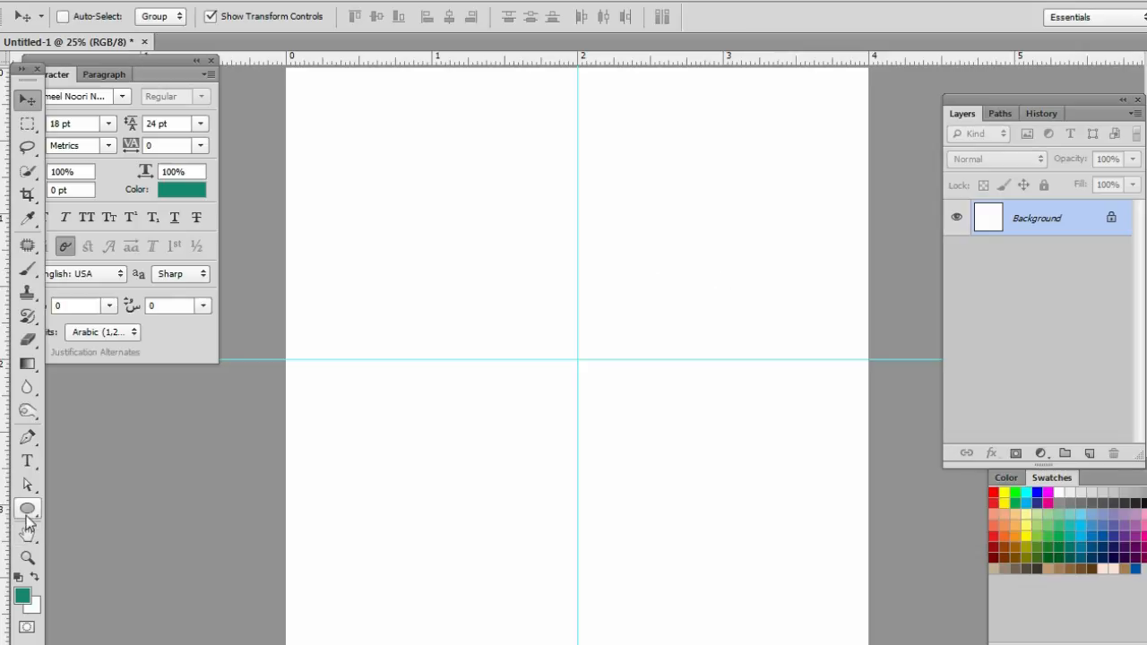
# Draw a green circle with the Ellipse tool from the guide crossing, filling the lower-right quarter.
pyautogui.click(27, 509)
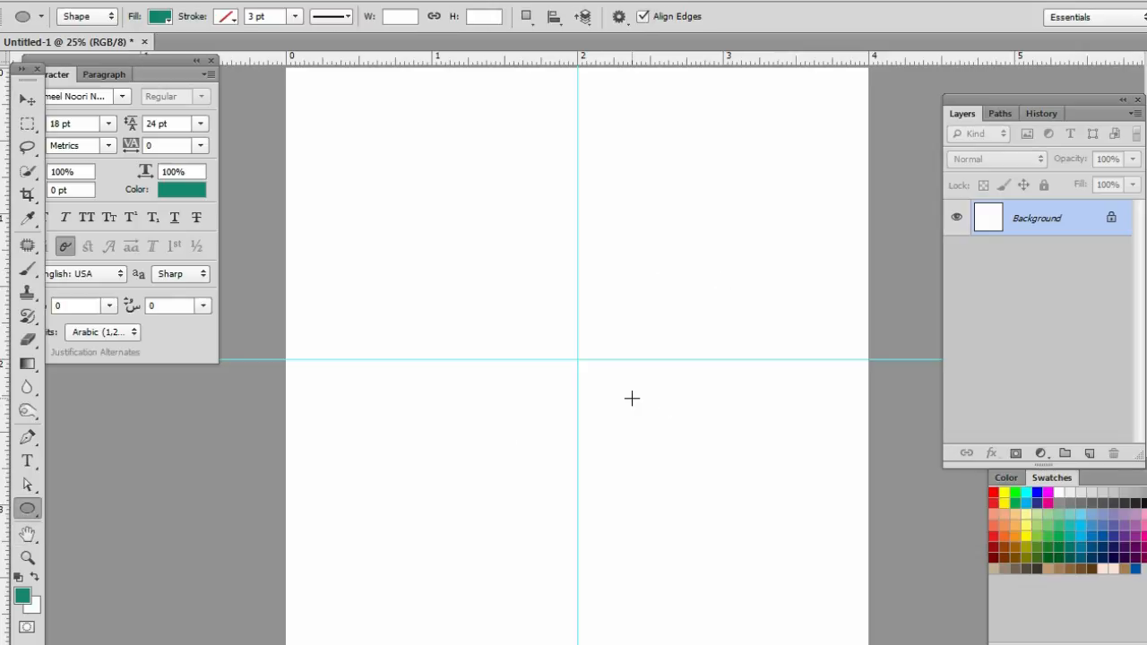
pyautogui.moveTo(588, 371)
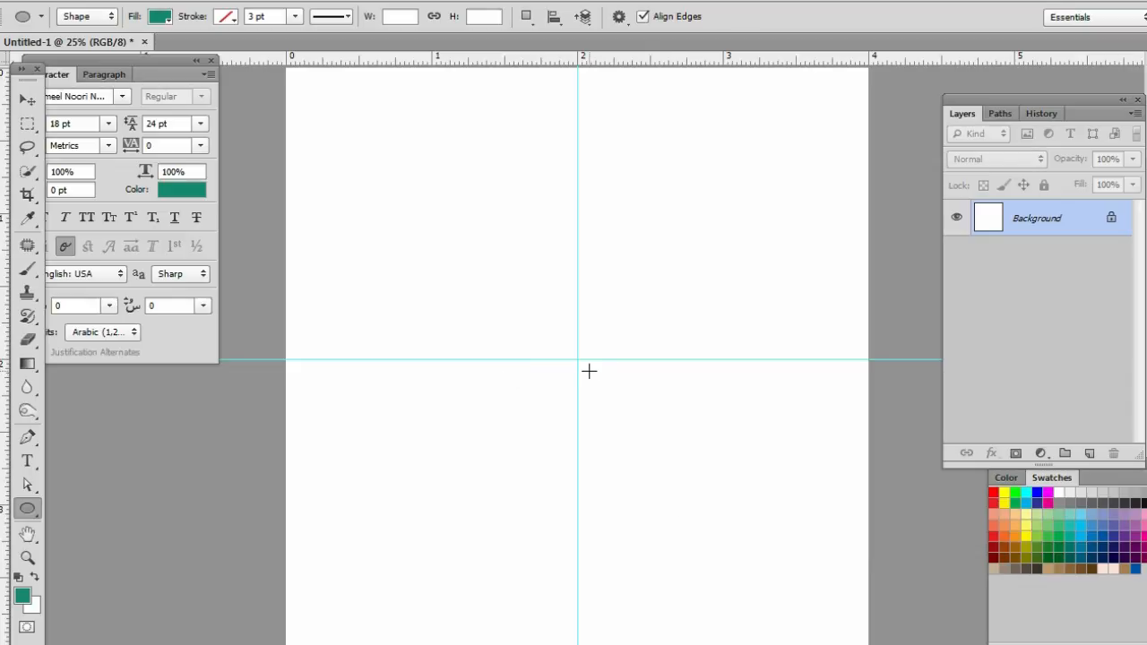
pyautogui.moveTo(578, 362)
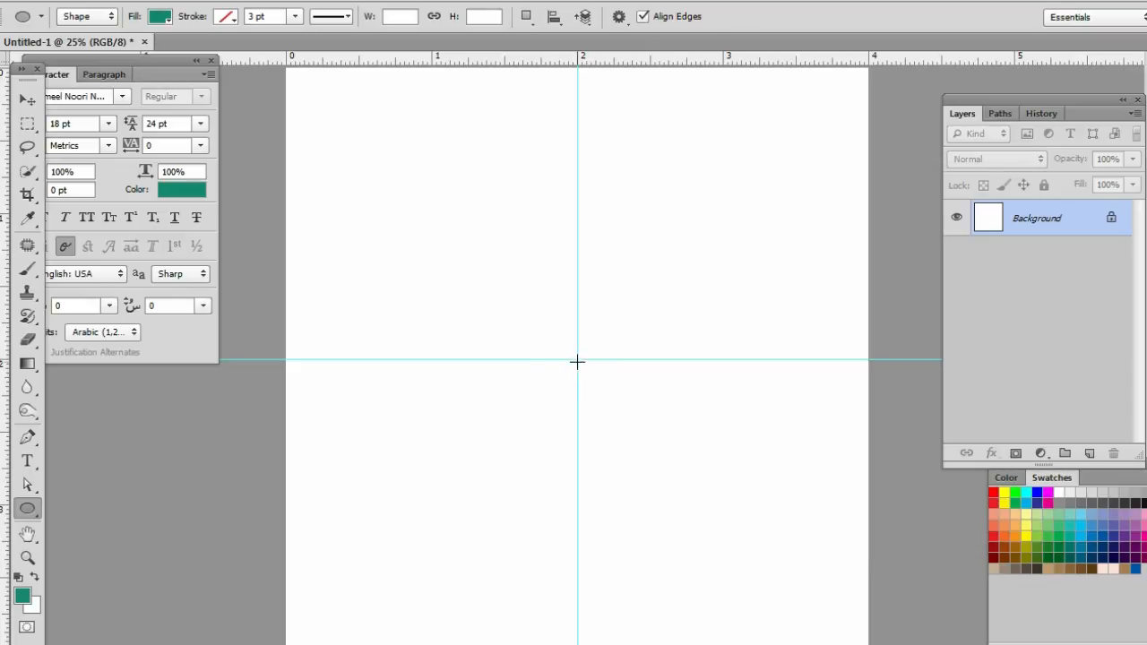
pyautogui.moveTo(578, 362); pyautogui.dragTo(638, 421)
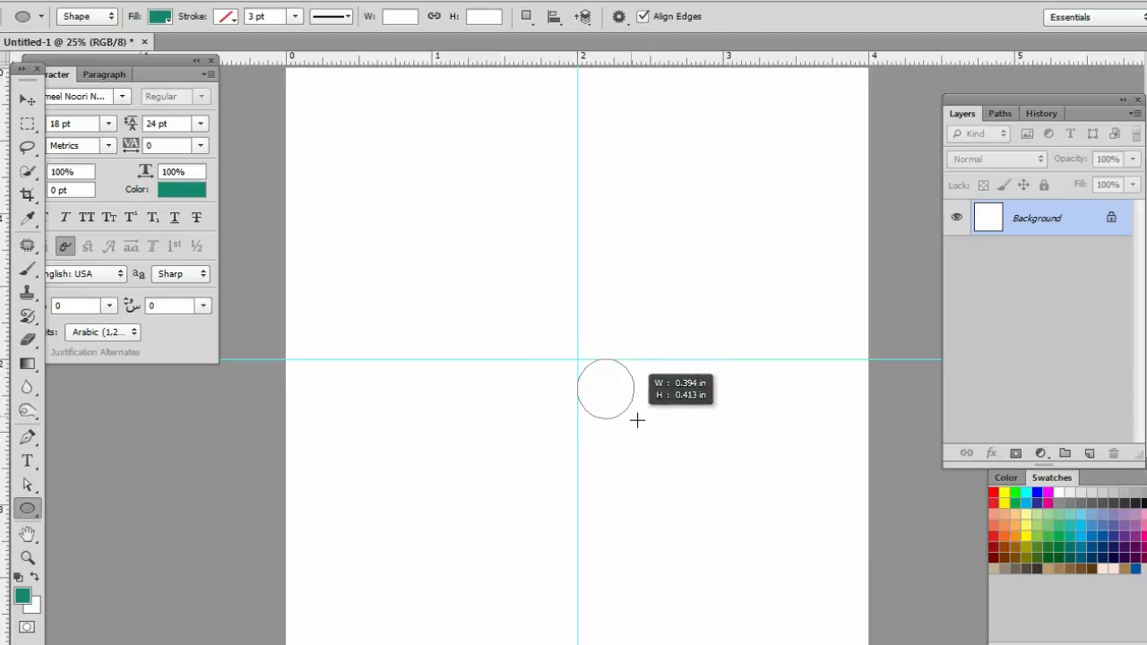
pyautogui.moveTo(606, 387); pyautogui.dragTo(864, 642)
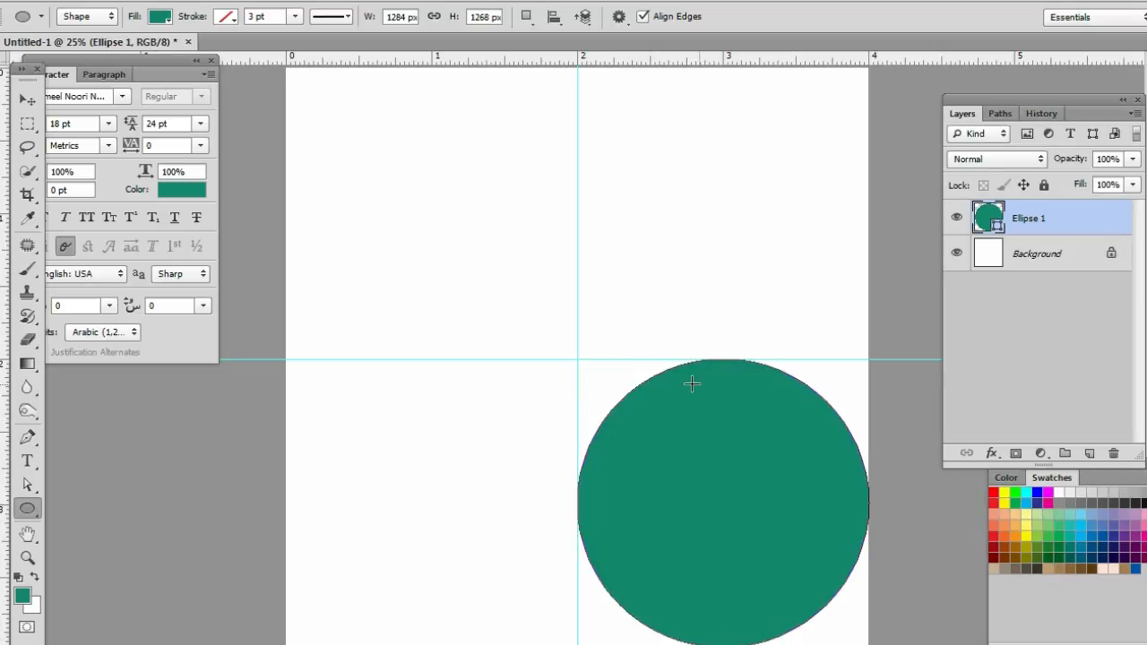
pyautogui.moveTo(566, 387)
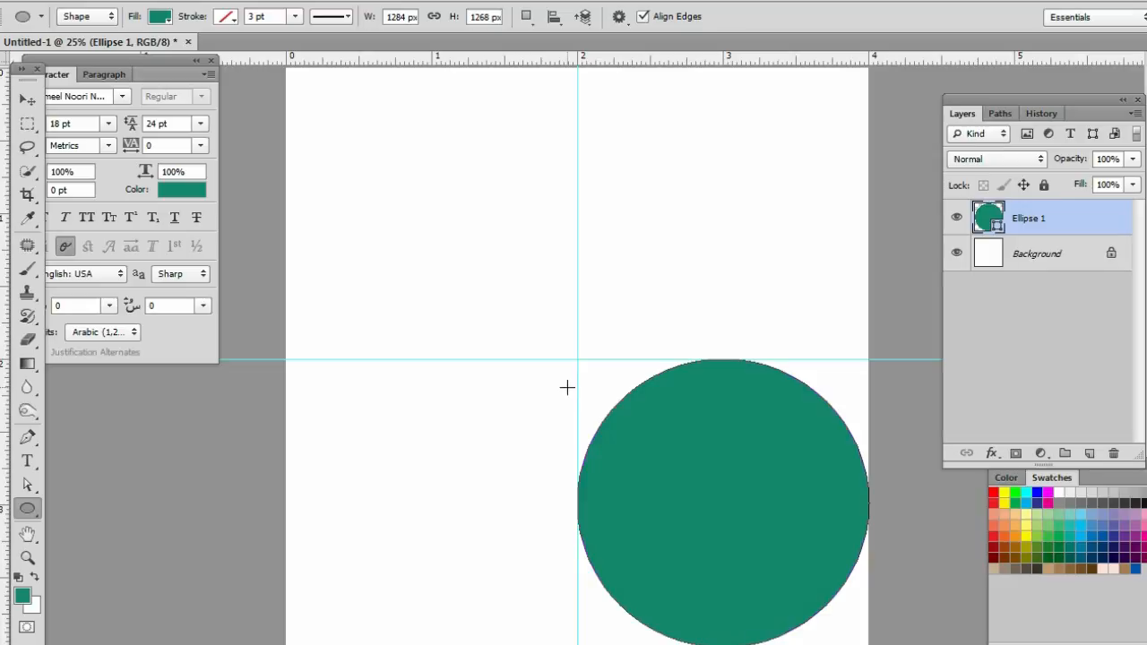
pyautogui.moveTo(28, 509)
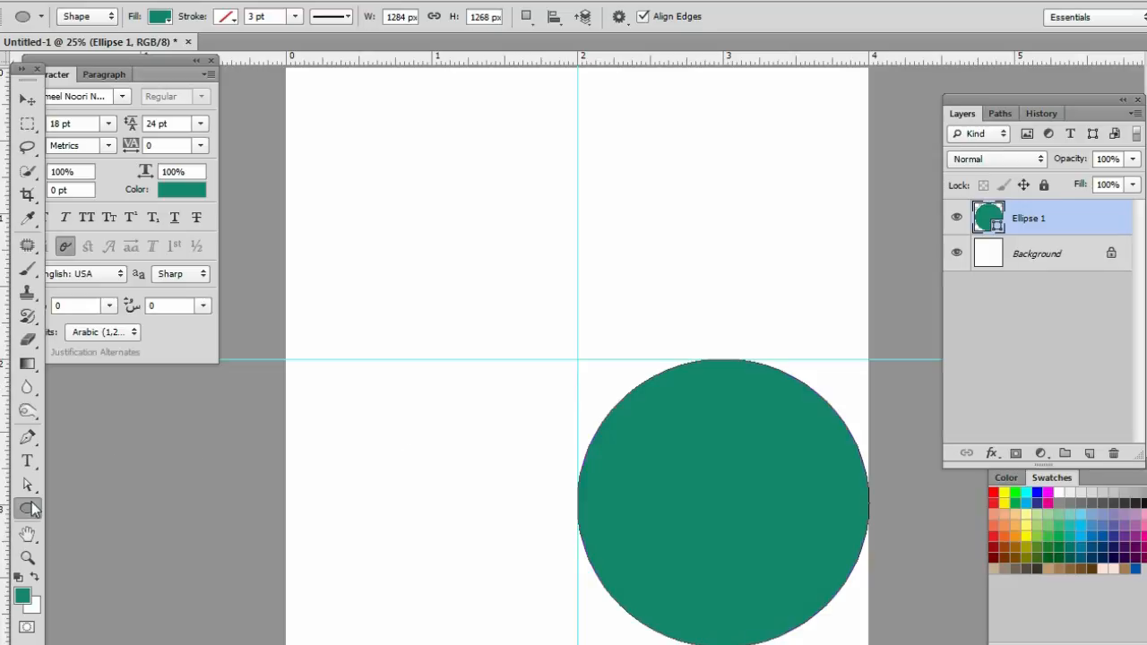
pyautogui.moveTo(27, 509)
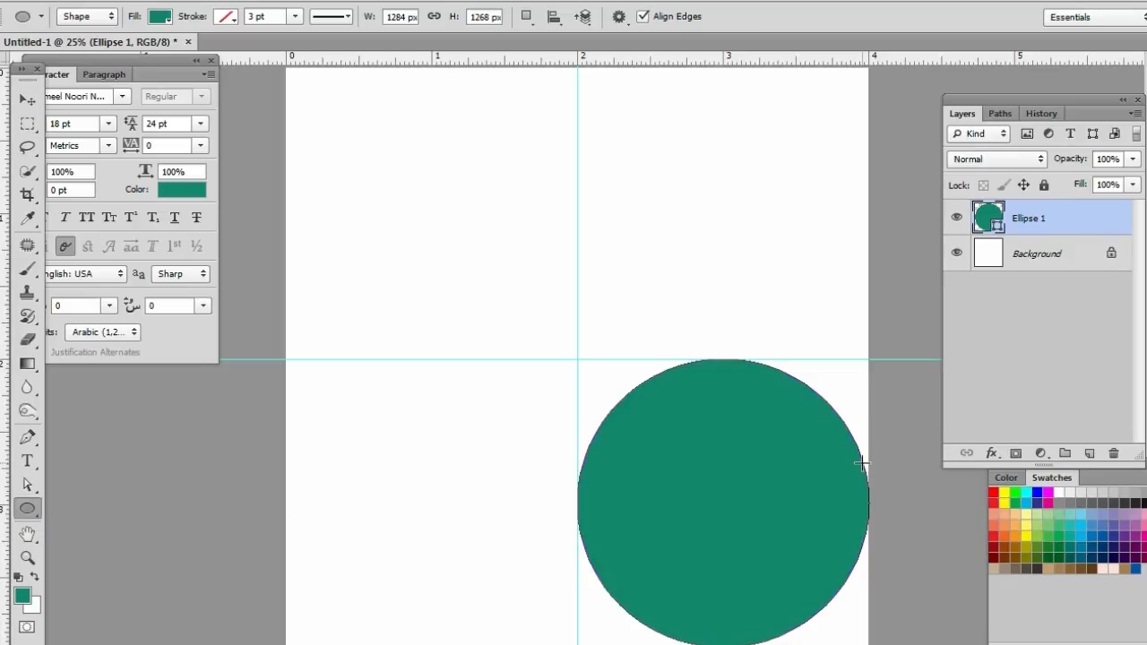
pyautogui.moveTo(537, 373)
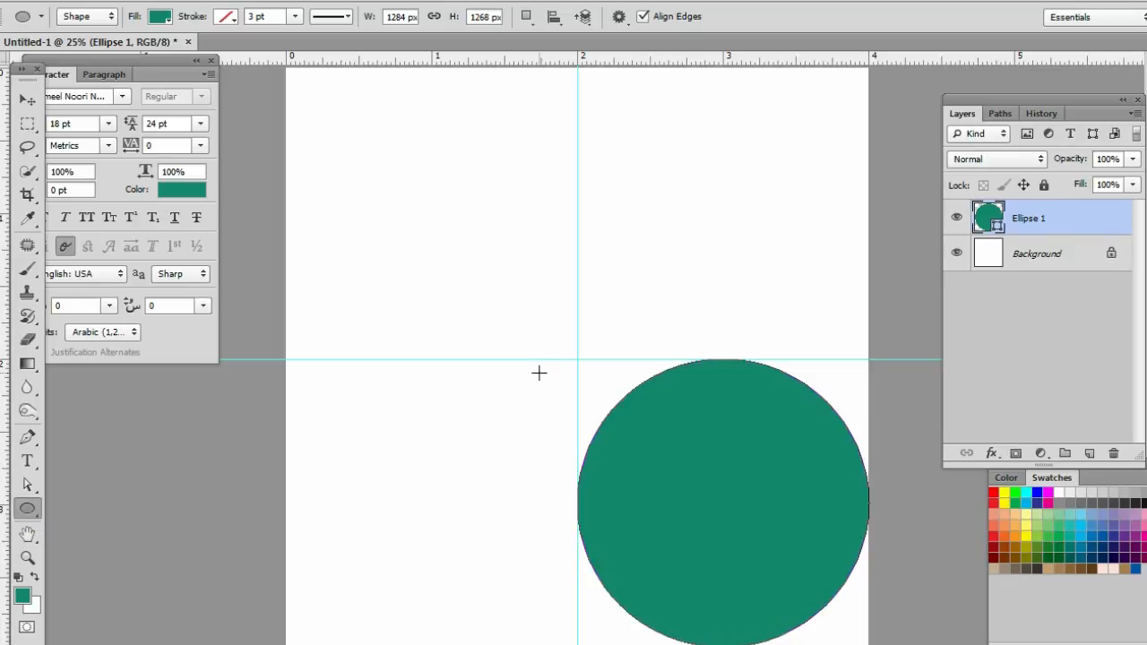
pyautogui.moveTo(27, 437)
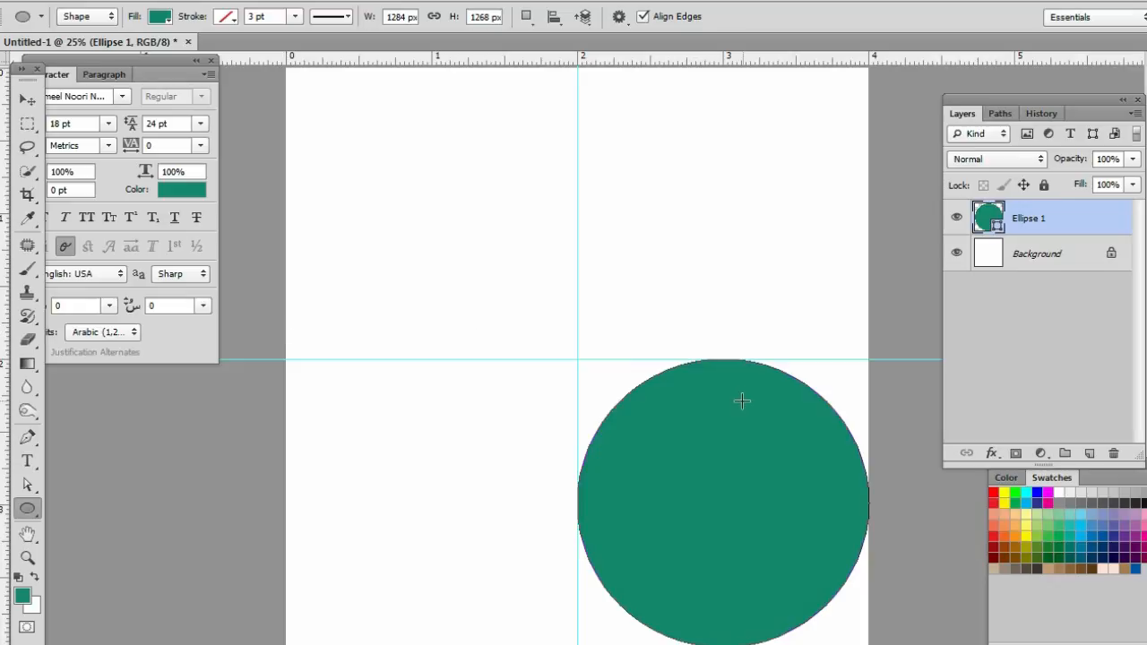
pyautogui.moveTo(559, 378)
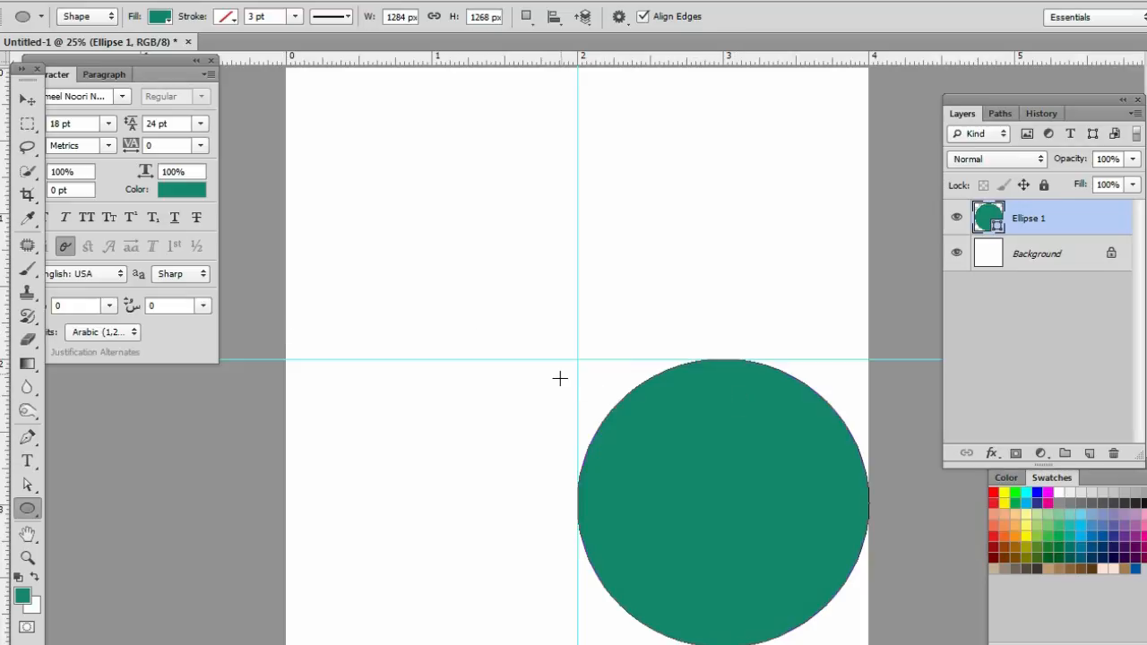
pyautogui.moveTo(577, 362)
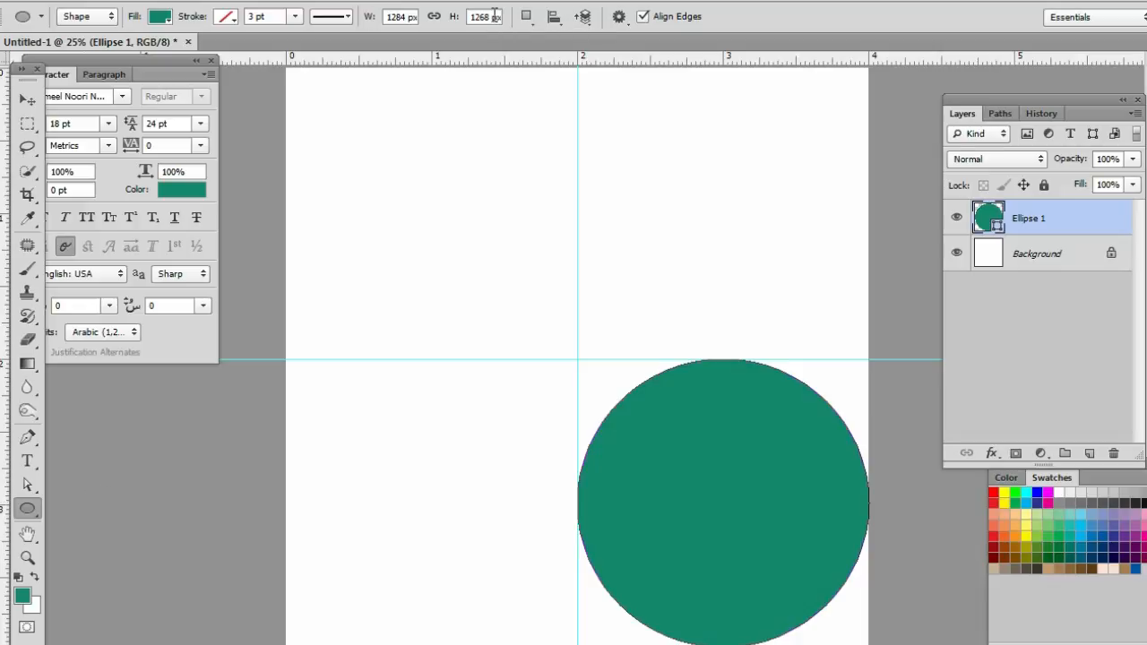
# Subtract elliptical holes from the top edge of the green circle.
pyautogui.click(527, 17)
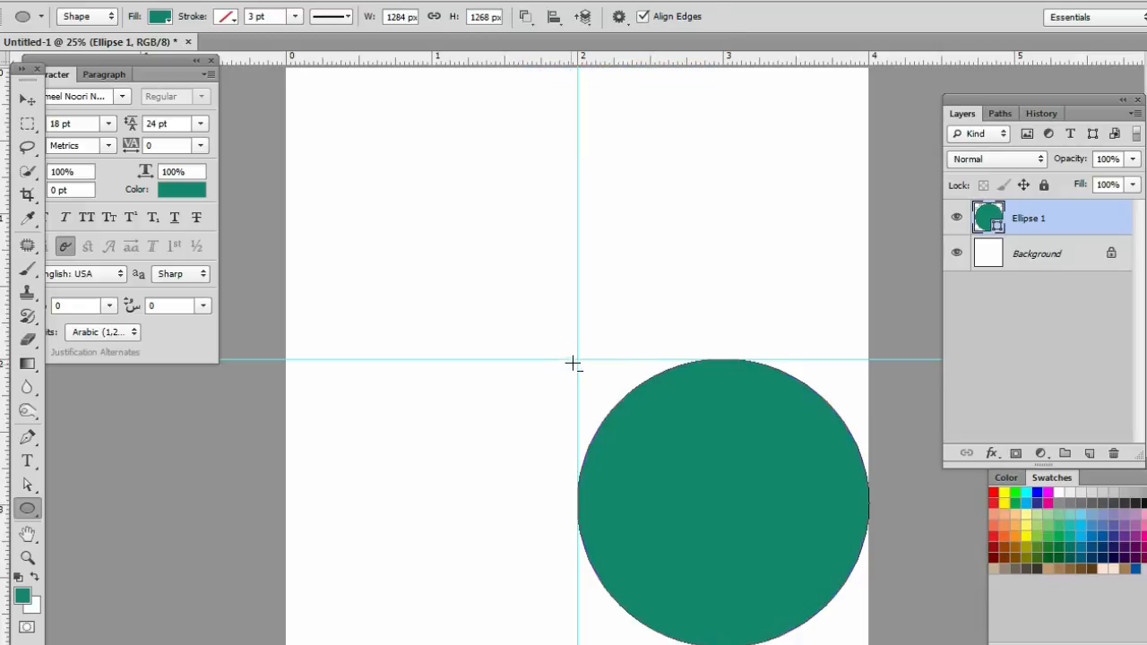
pyautogui.moveTo(577, 362); pyautogui.dragTo(663, 470)
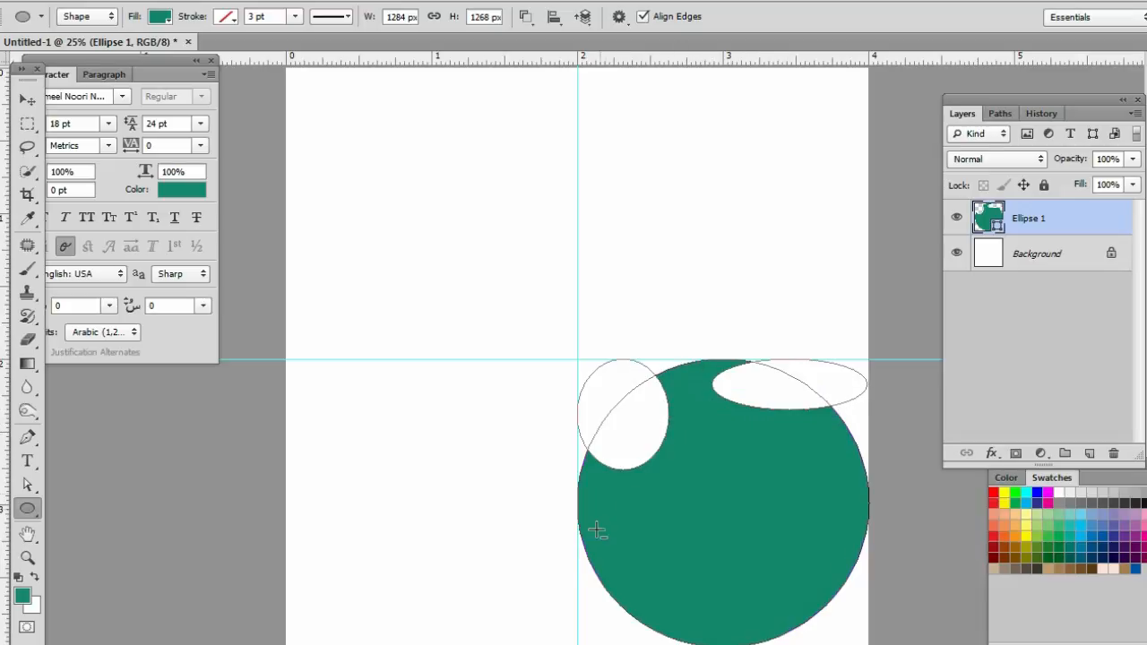
pyautogui.moveTo(580, 642)
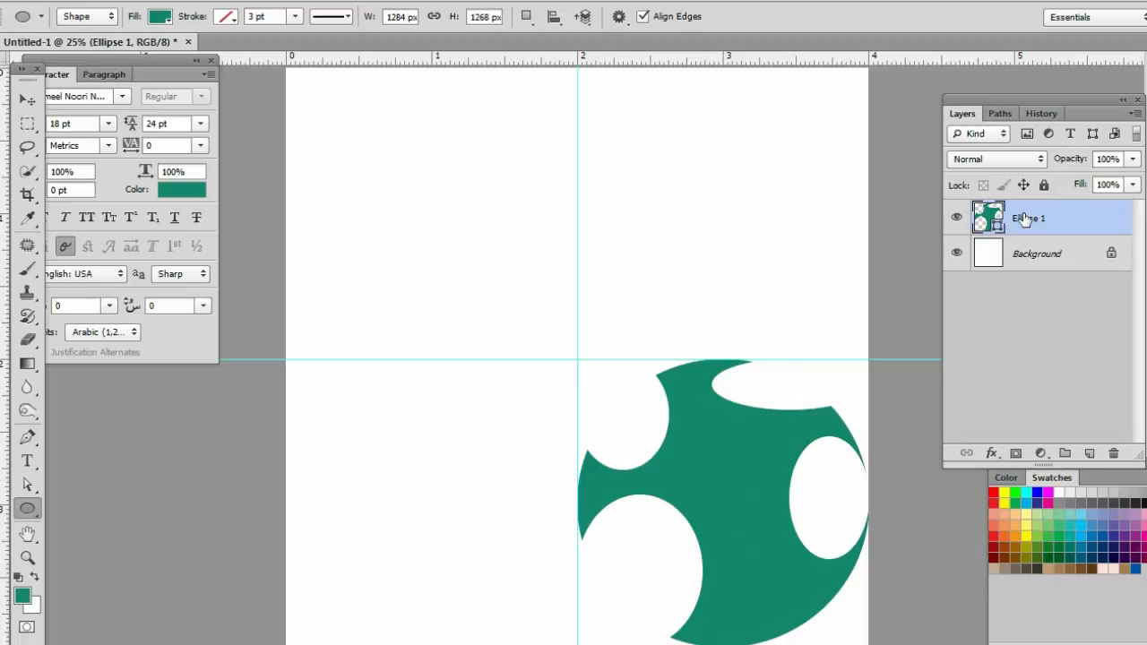
# Convert the cutout circle to a smart object and move its flipped copy left to mirror it.
pyautogui.rightClick(1028, 219)
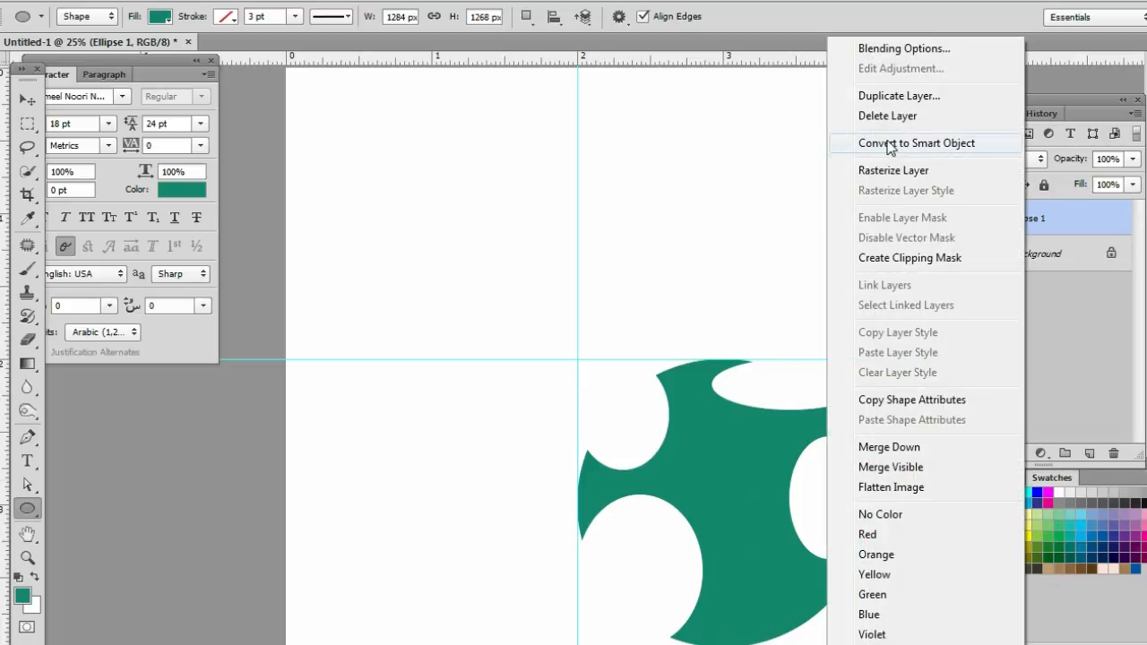
pyautogui.click(915, 143)
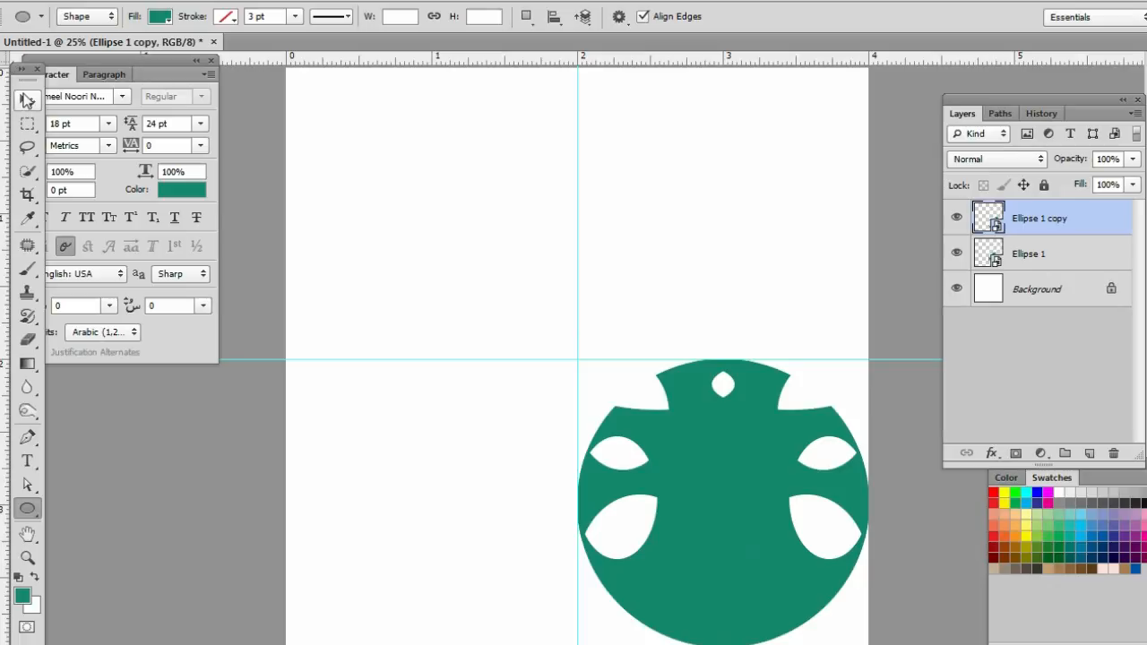
pyautogui.click(25, 101)
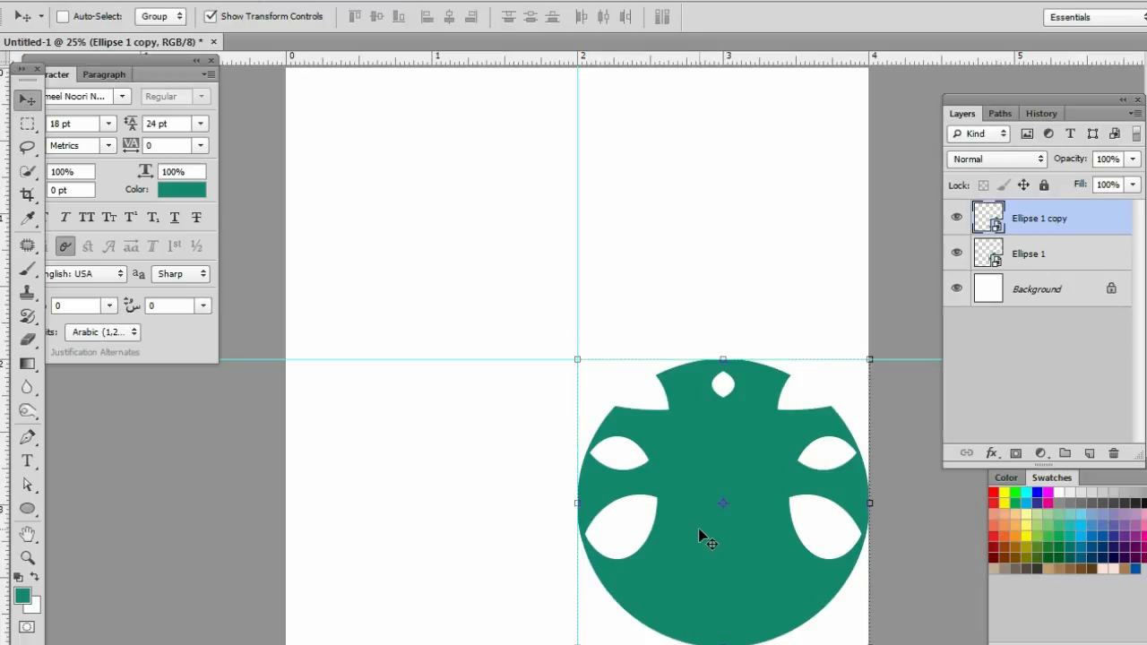
pyautogui.moveTo(724, 502); pyautogui.dragTo(547, 524)
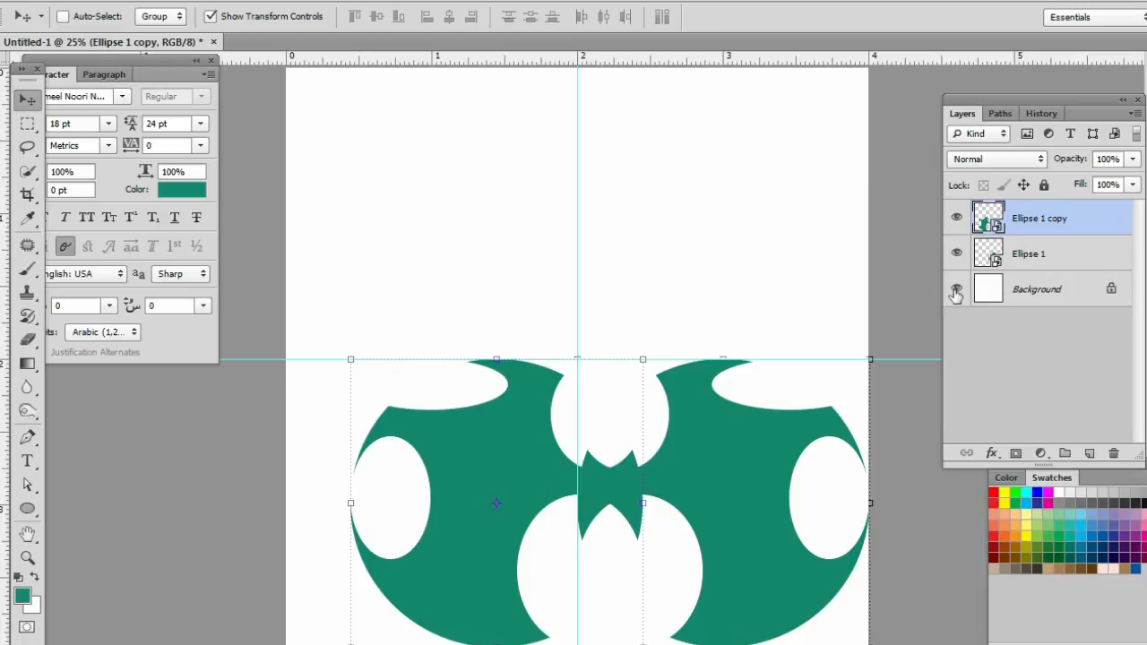
# Hide the Background layer and merge the two visible halves into a new Ellipse 1 copy 2 layer.
pyautogui.click(955, 289)
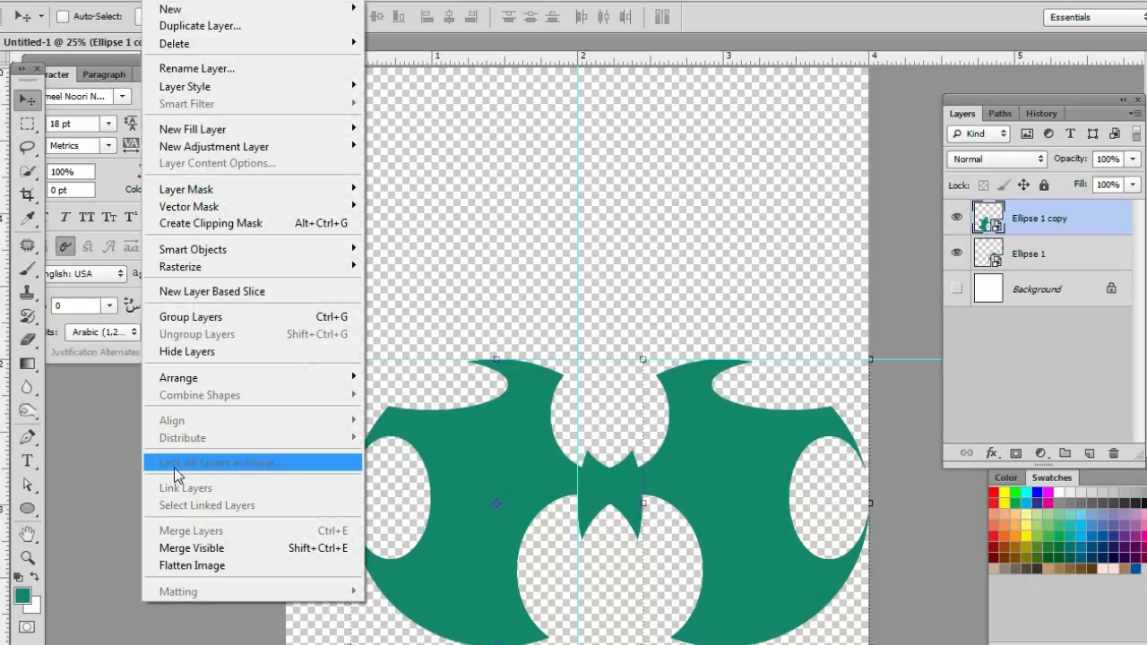
pyautogui.moveTo(900, 376)
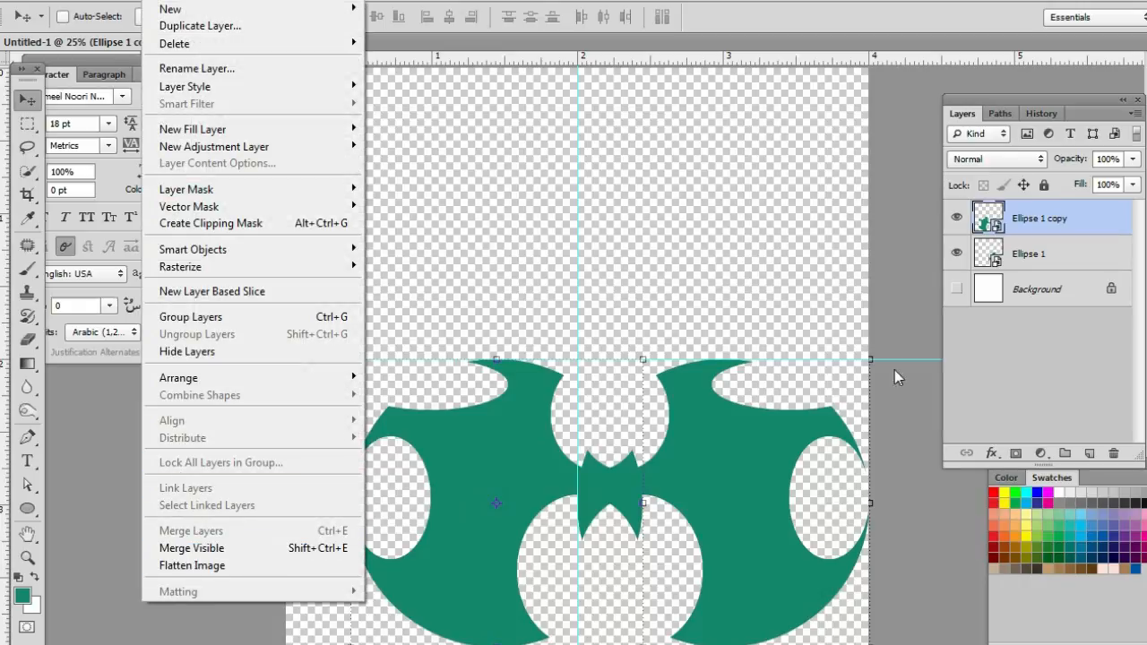
pyautogui.moveTo(222, 548)
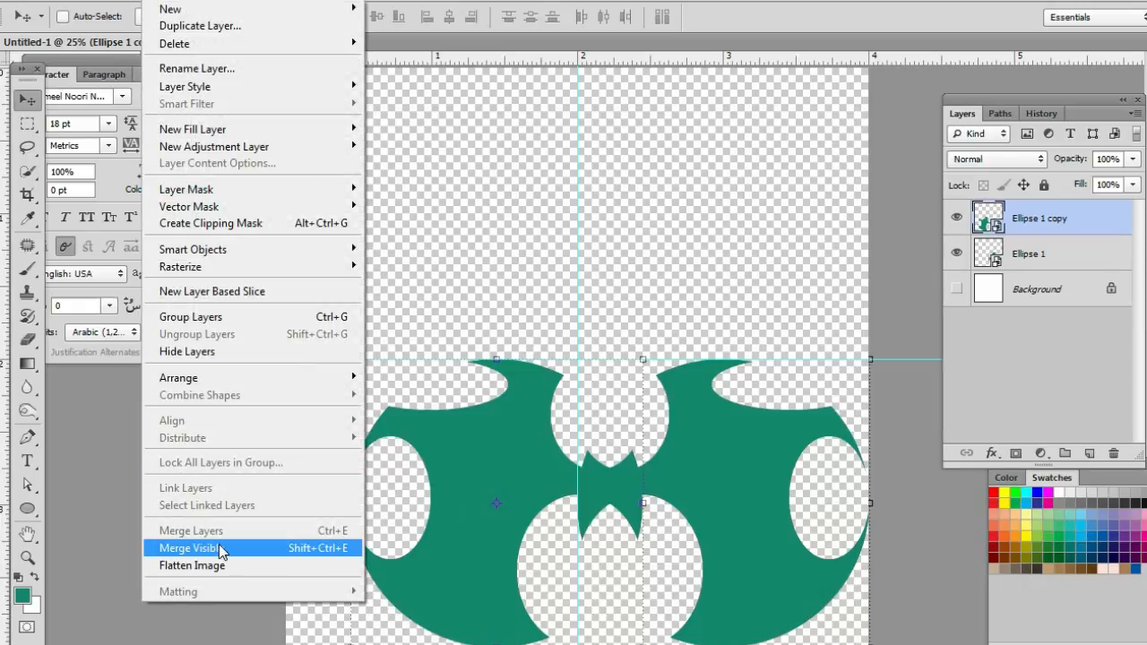
pyautogui.click(190, 549)
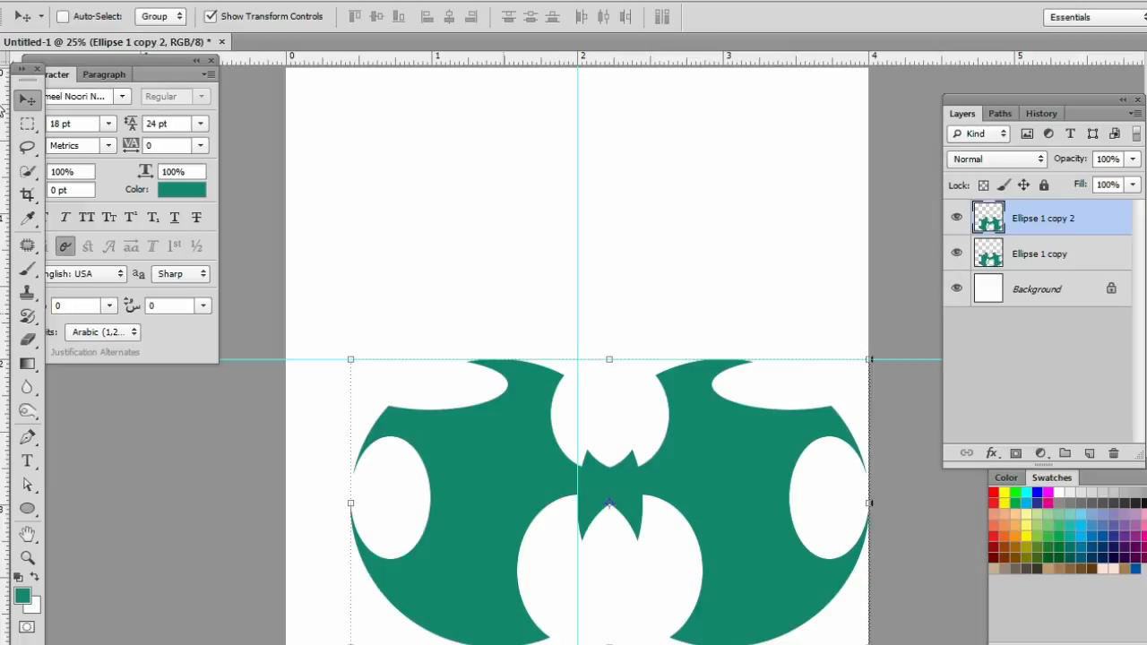
pyautogui.moveTo(409, 432)
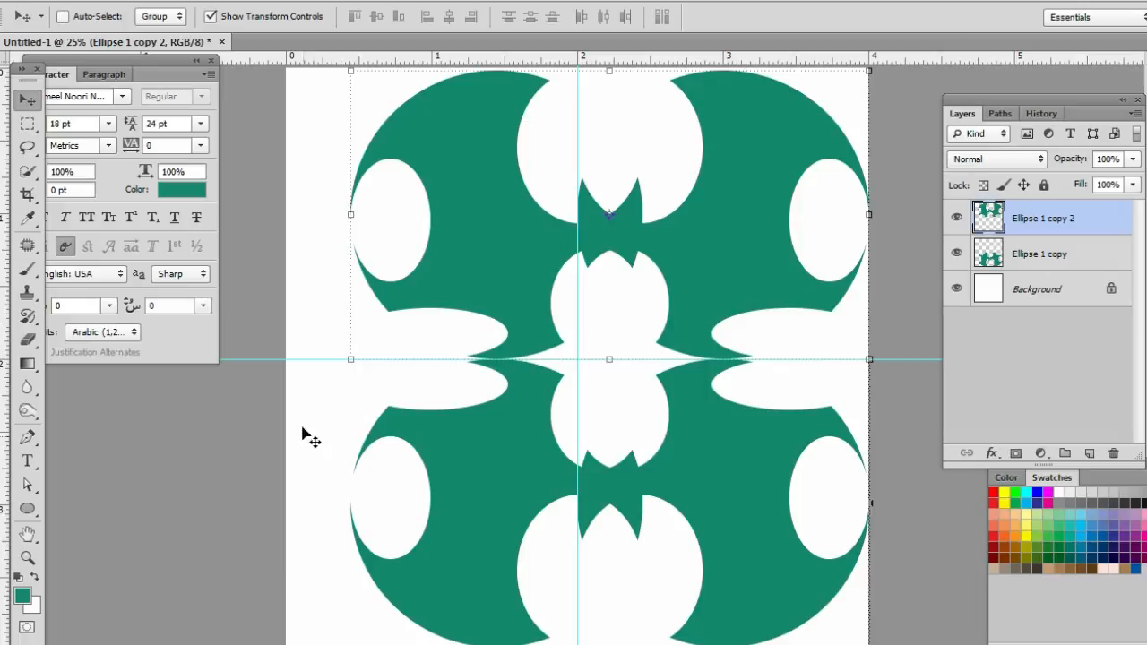
pyautogui.moveTo(506, 447)
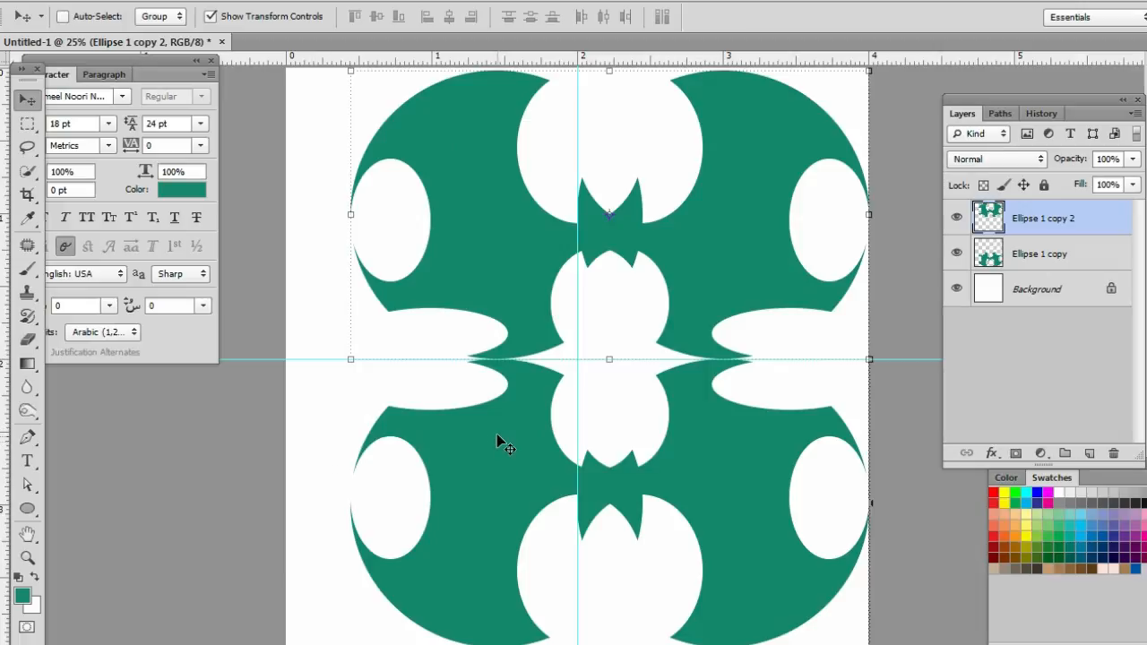
pyautogui.moveTo(1095, 244)
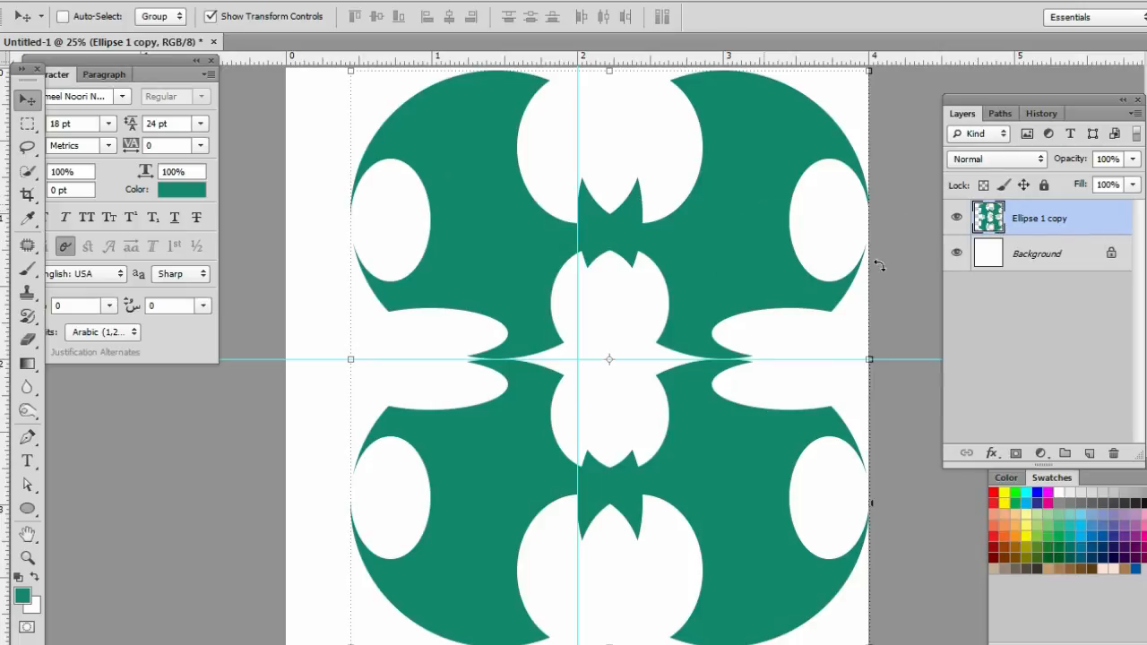
pyautogui.moveTo(678, 226)
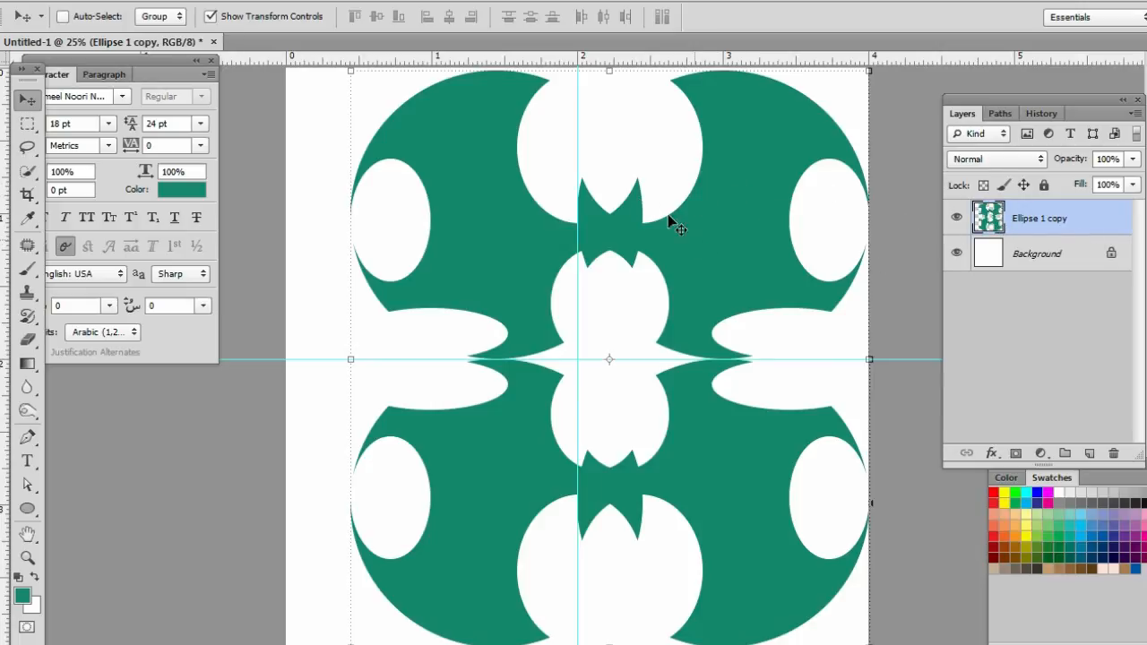
pyautogui.moveTo(502, 234)
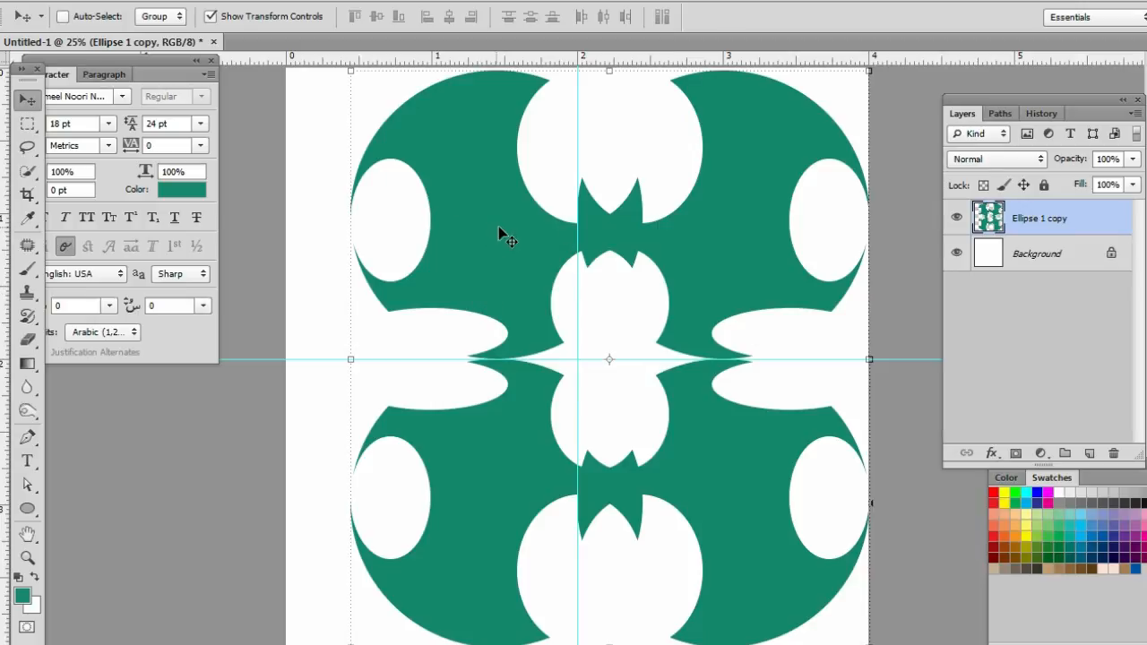
pyautogui.moveTo(853, 115)
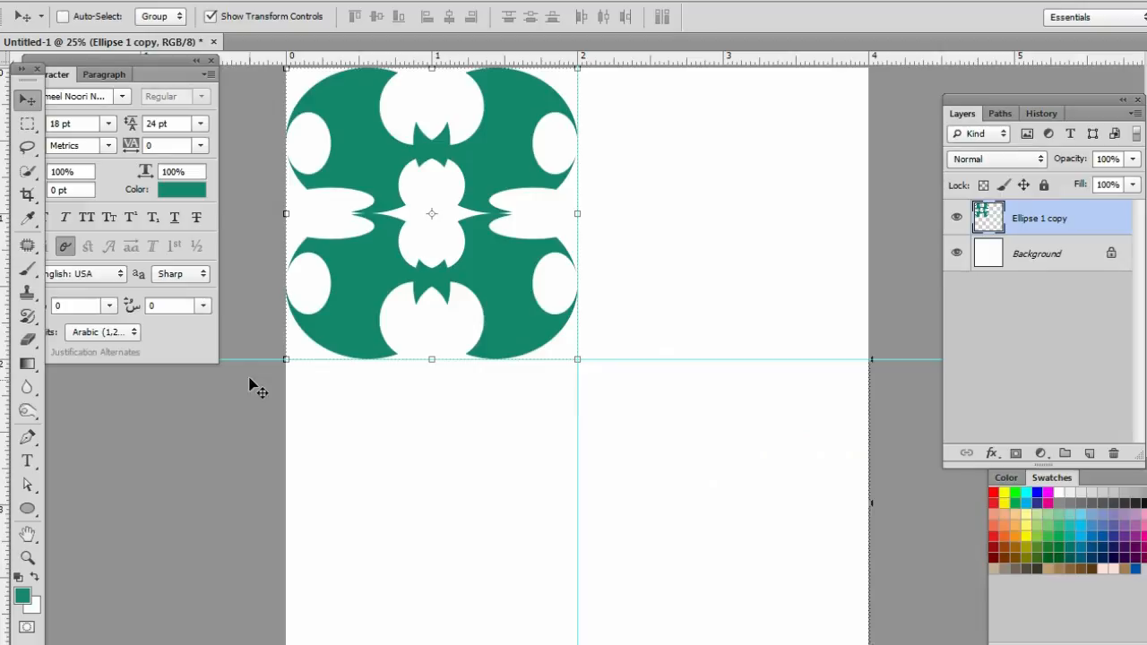
# Draw a tall green oval in the lower-right quarter and subtract elliptical holes from its left side.
pyautogui.click(27, 509)
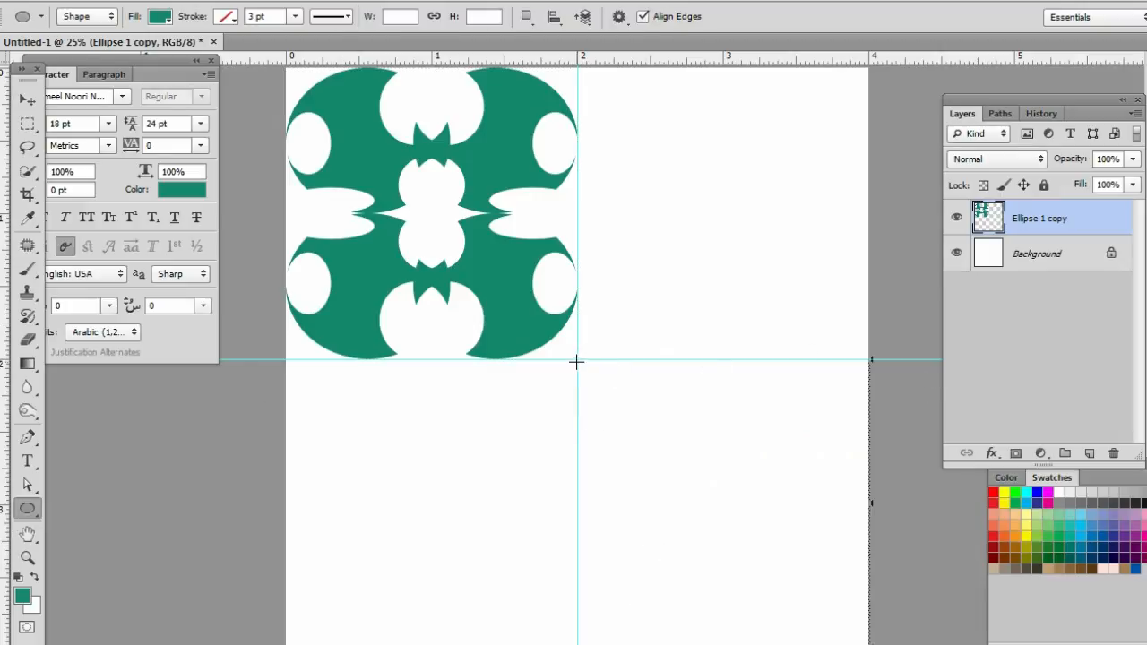
pyautogui.moveTo(577, 362); pyautogui.dragTo(667, 475)
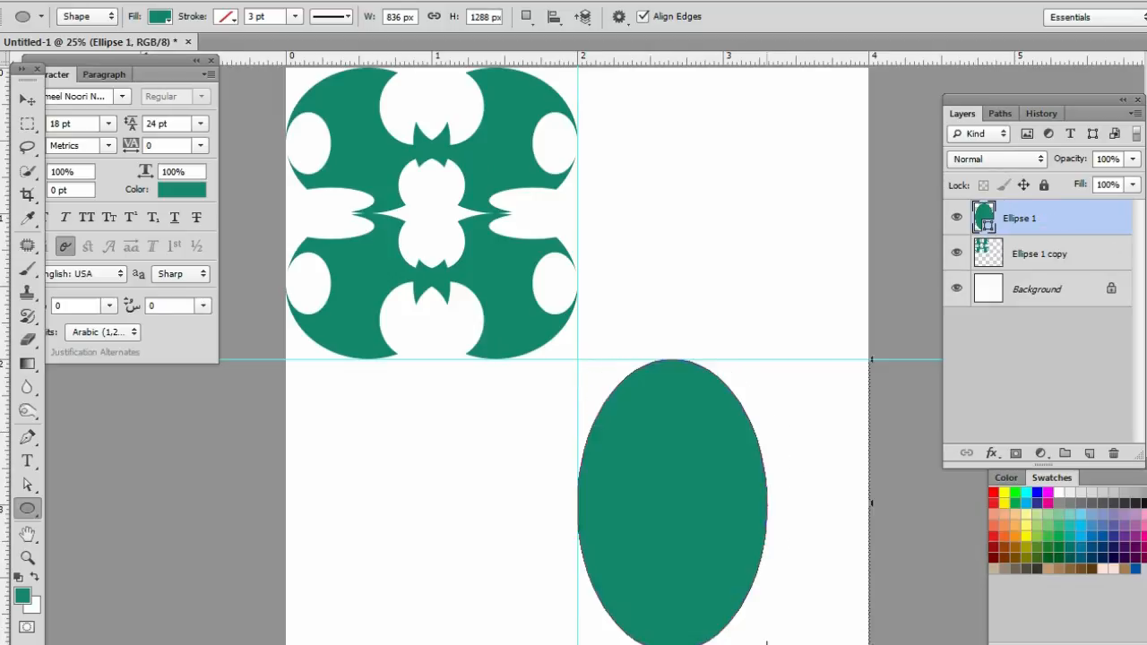
pyautogui.click(527, 16)
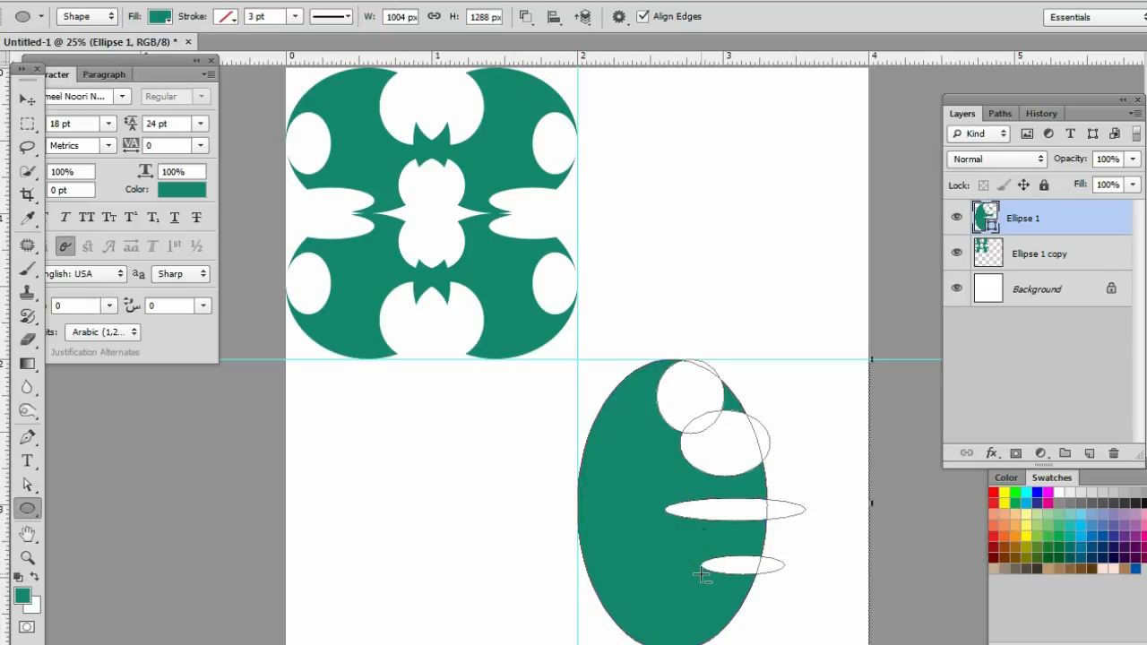
pyautogui.moveTo(703, 577); pyautogui.dragTo(646, 500)
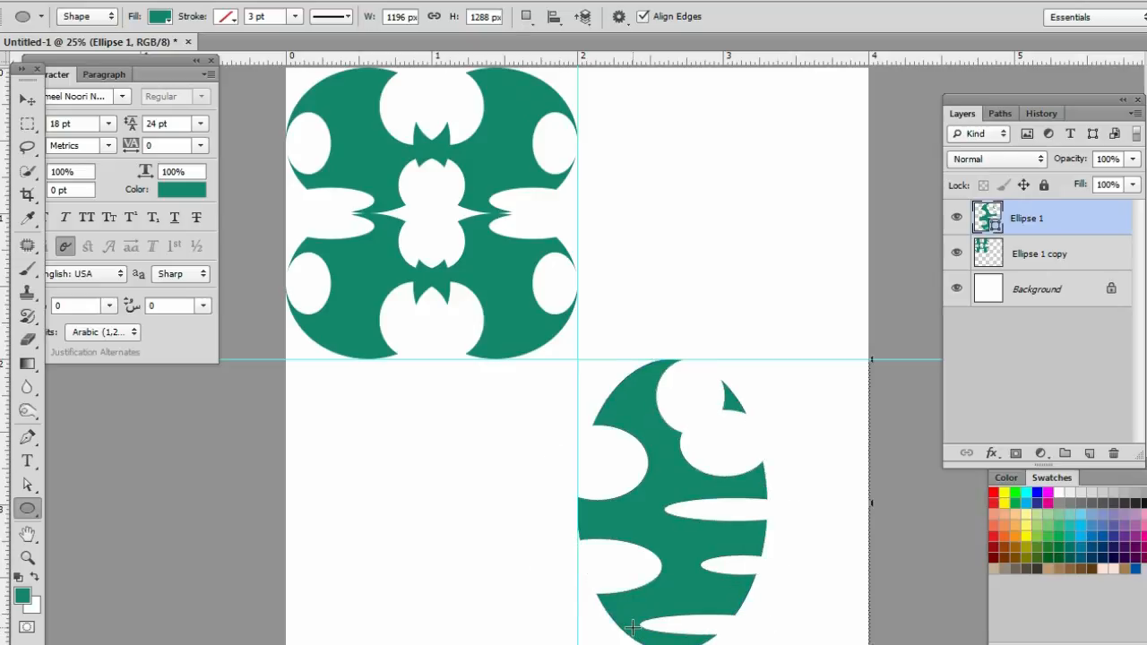
pyautogui.moveTo(491, 465)
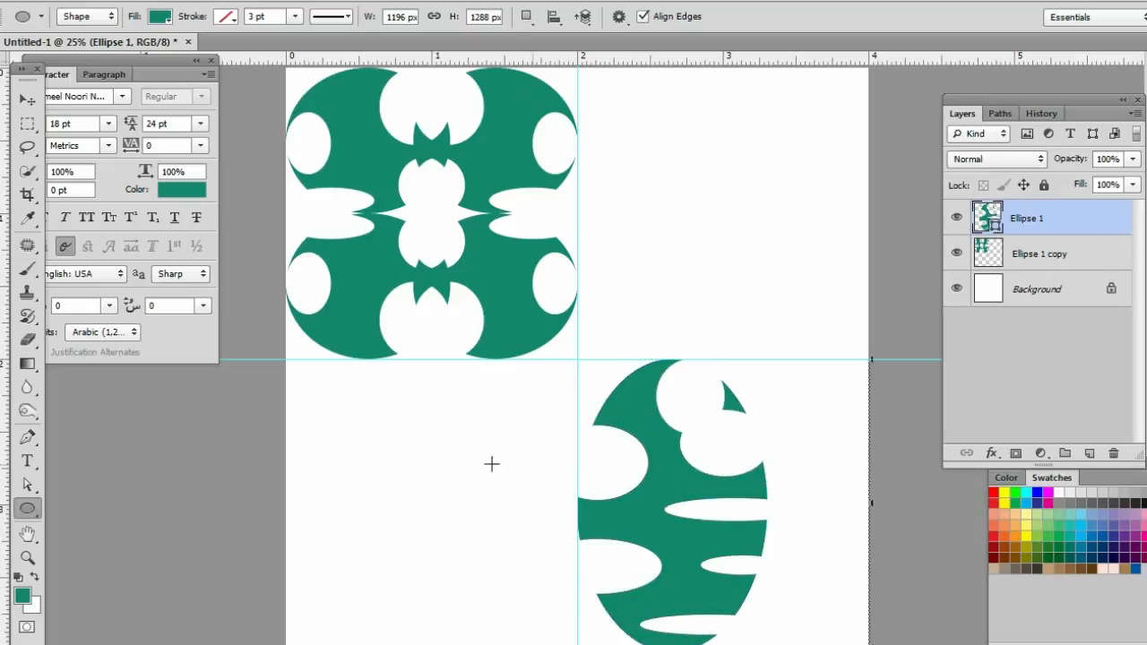
pyautogui.moveTo(1043, 212)
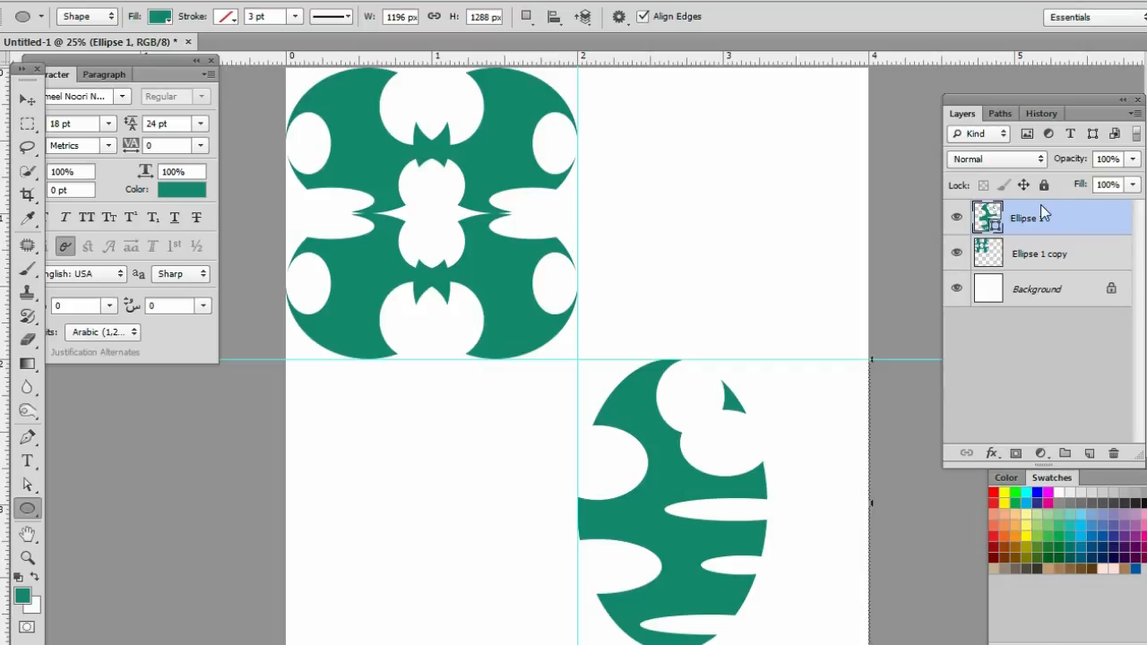
# Convert the cutout oval to a smart object and flip its duplicate horizontally.
pyautogui.rightClick(1022, 217)
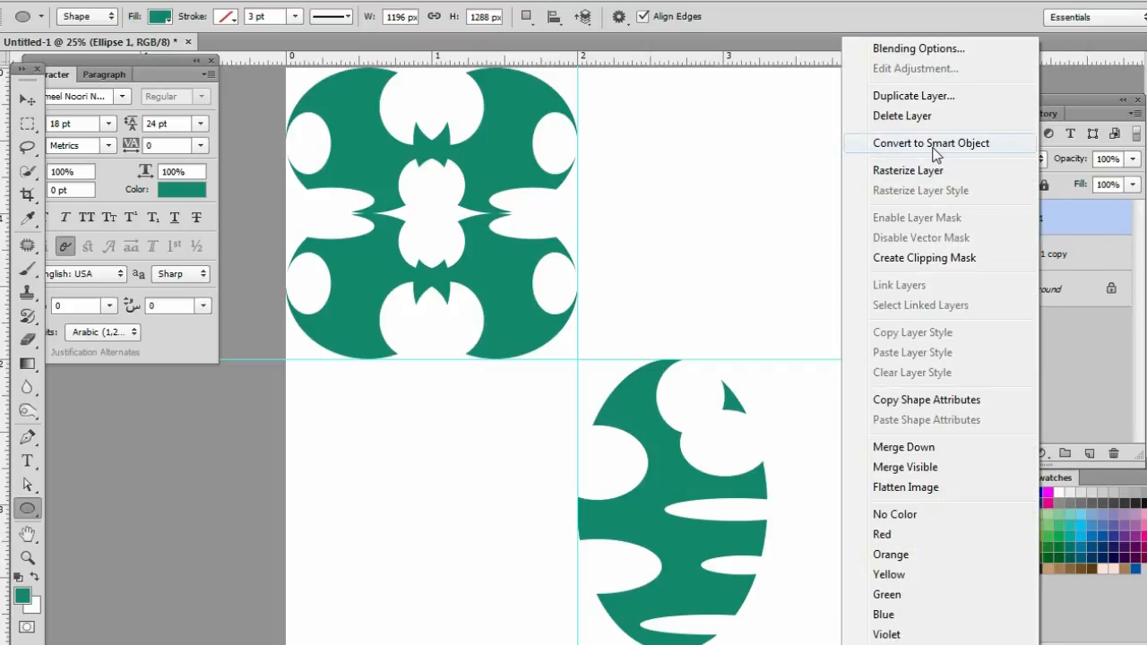
pyautogui.click(930, 144)
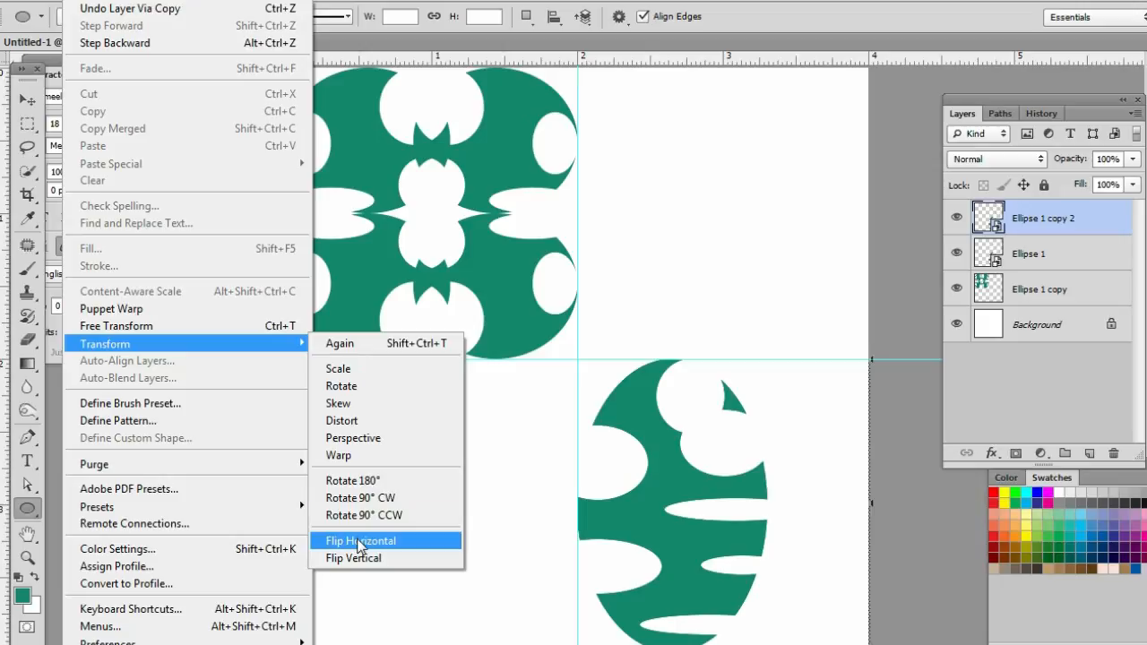
pyautogui.click(358, 542)
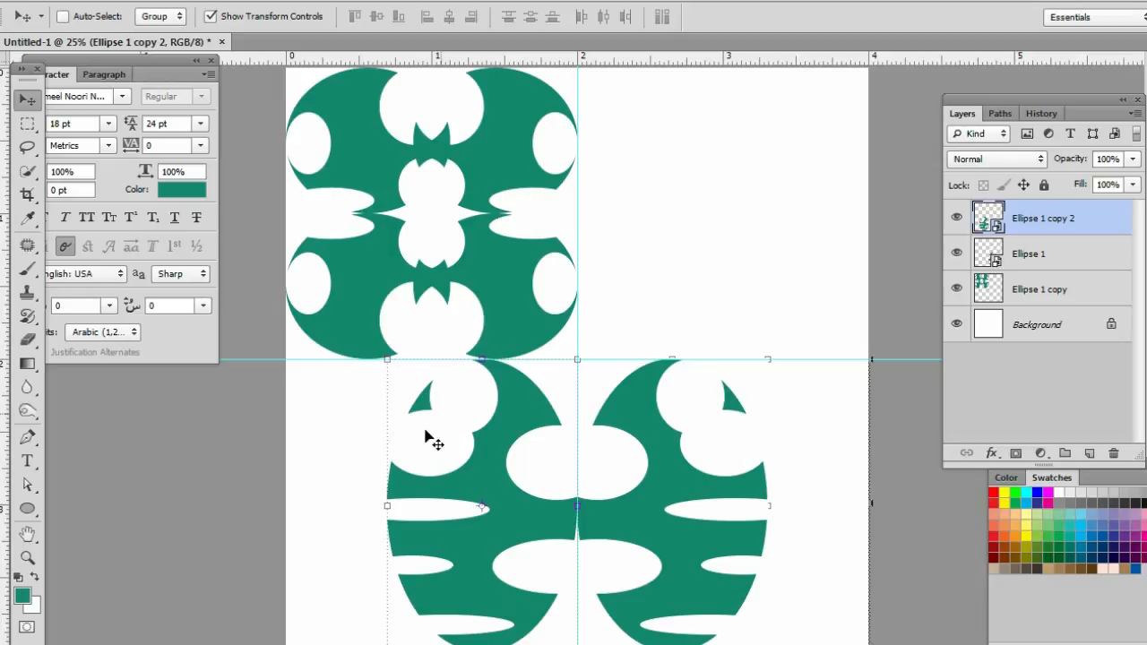
pyautogui.moveTo(806, 506)
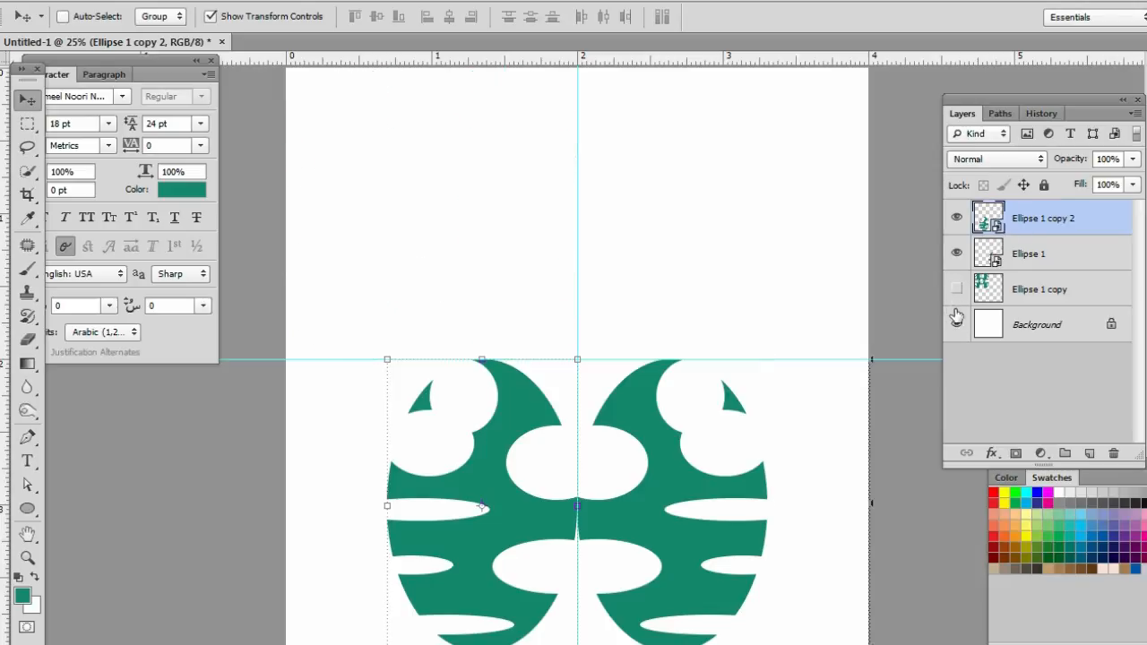
# Merge the oval halves, move the merged motif into the top-right quadrant and show the Ellipse 1 copy layer.
pyautogui.click(957, 325)
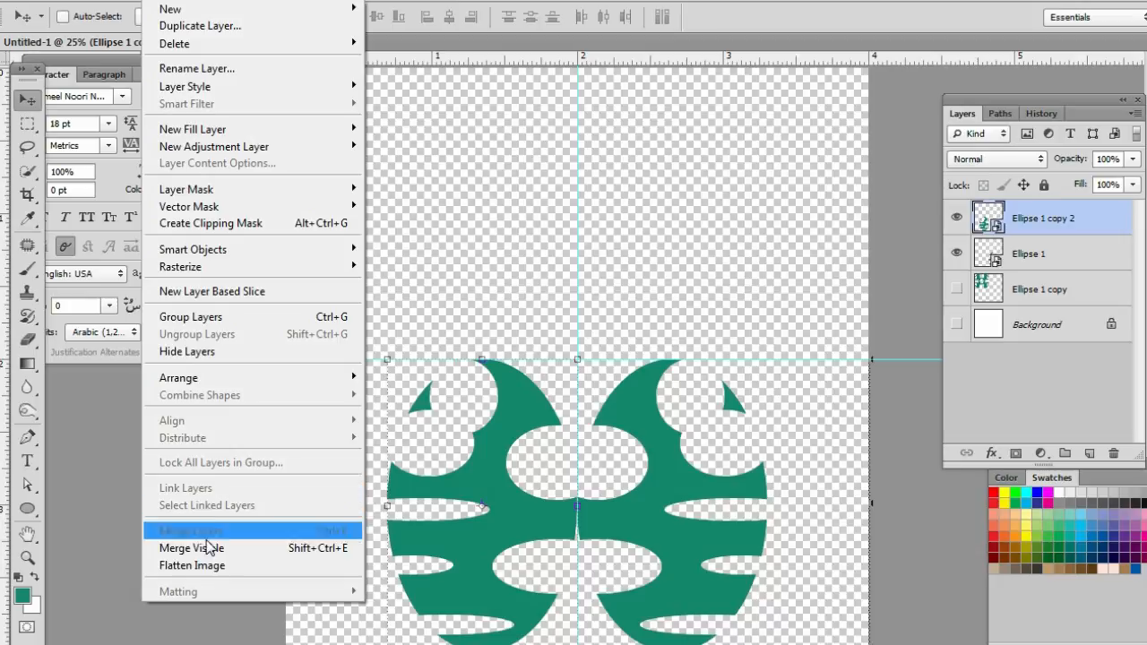
pyautogui.click(188, 530)
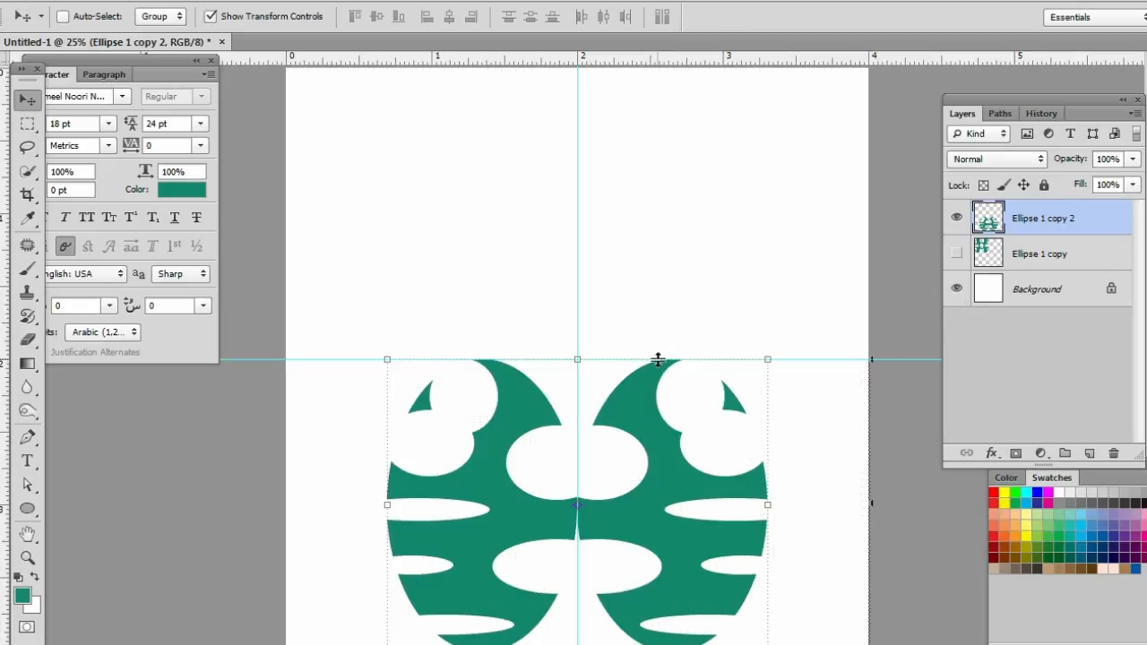
pyautogui.moveTo(663, 470)
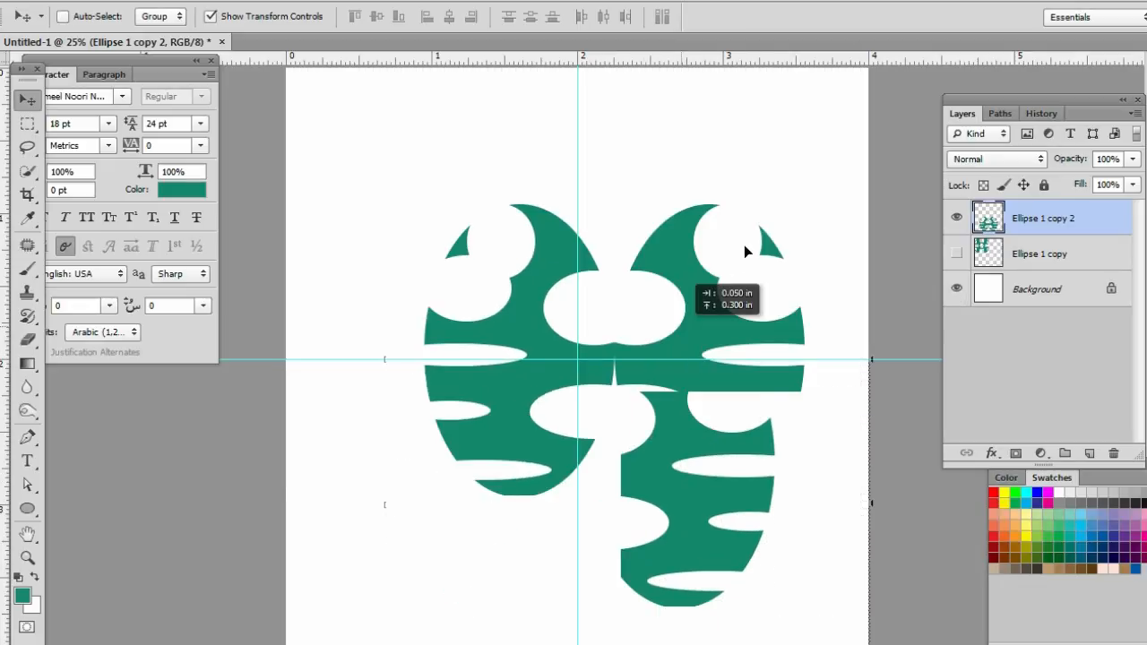
pyautogui.moveTo(749, 251); pyautogui.dragTo(771, 218)
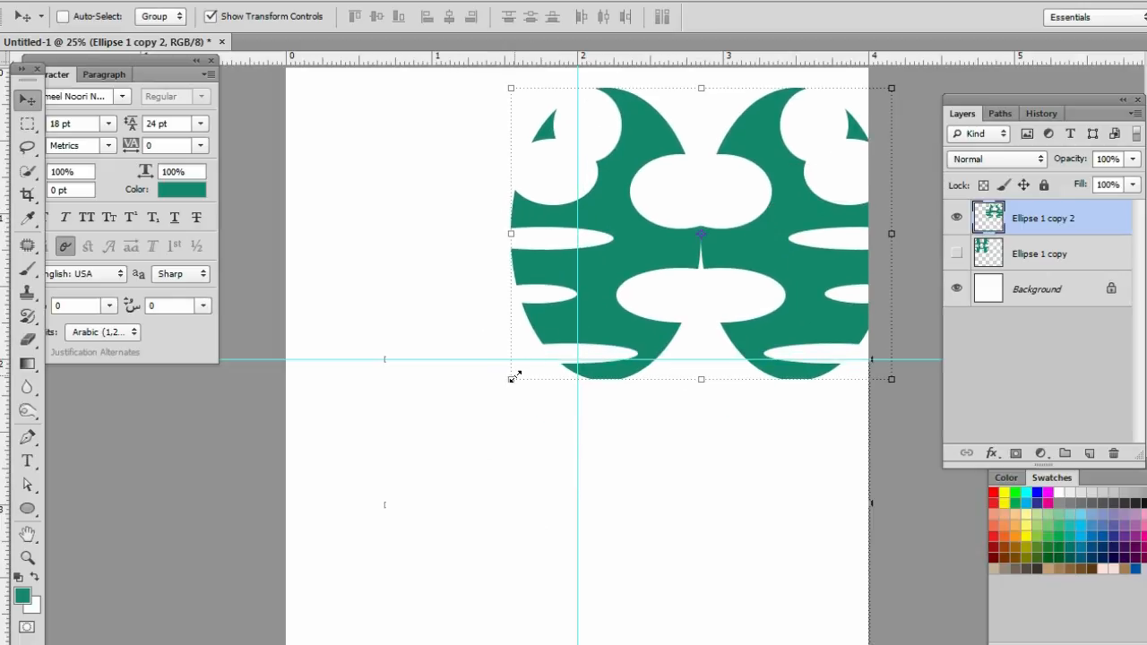
pyautogui.moveTo(511, 380); pyautogui.dragTo(577, 340)
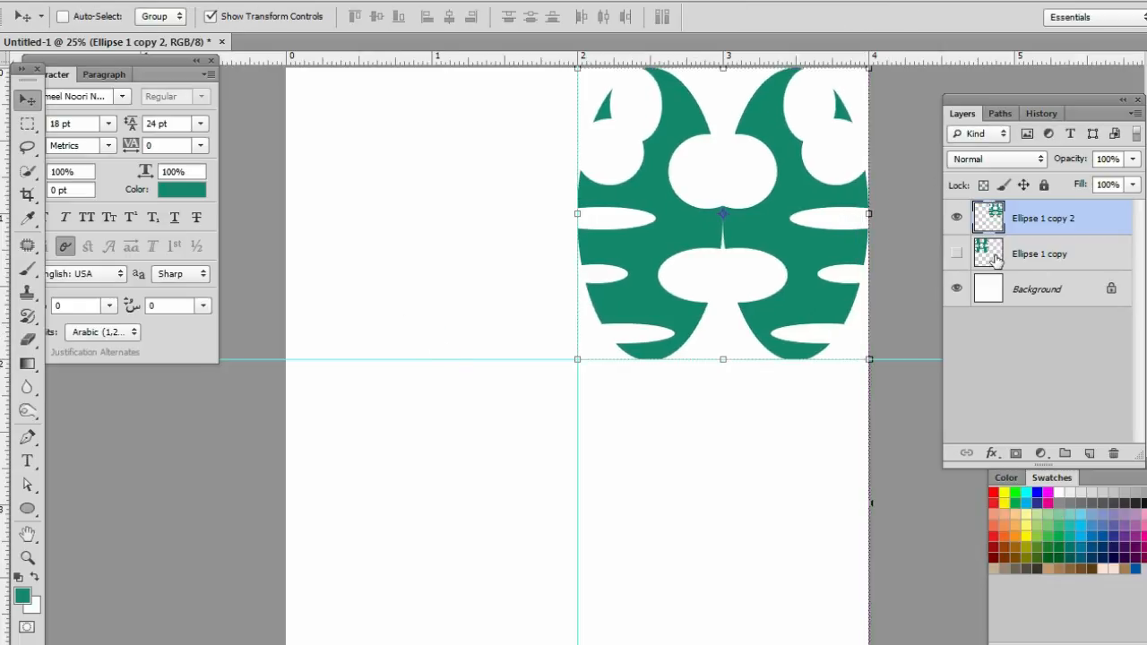
pyautogui.click(957, 255)
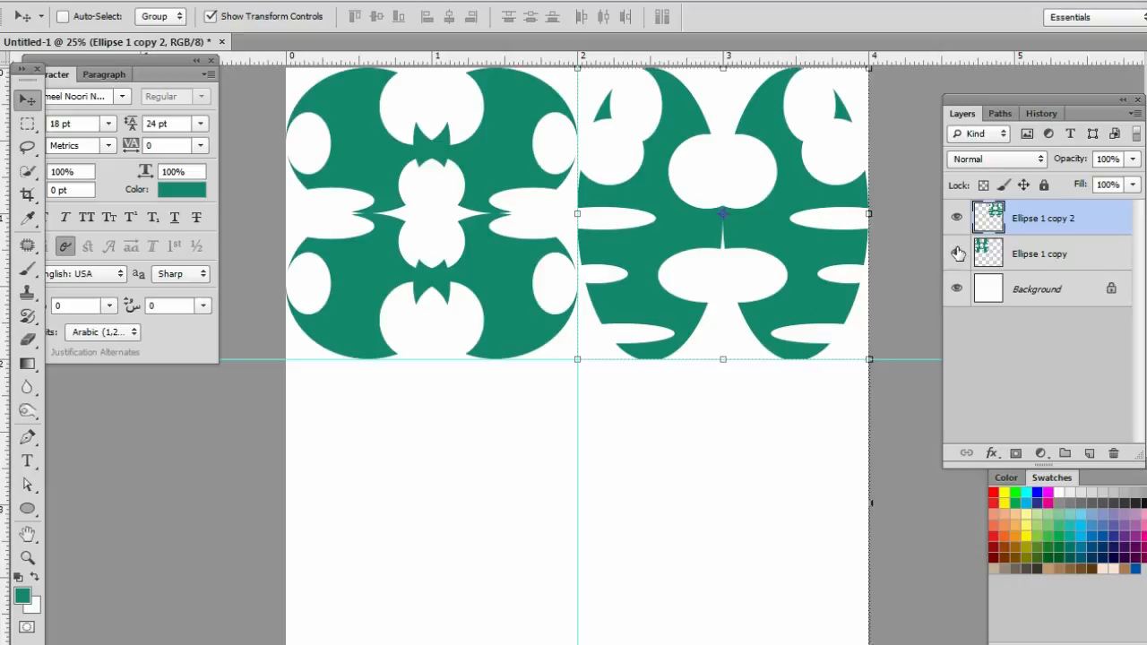
pyautogui.moveTo(613, 230)
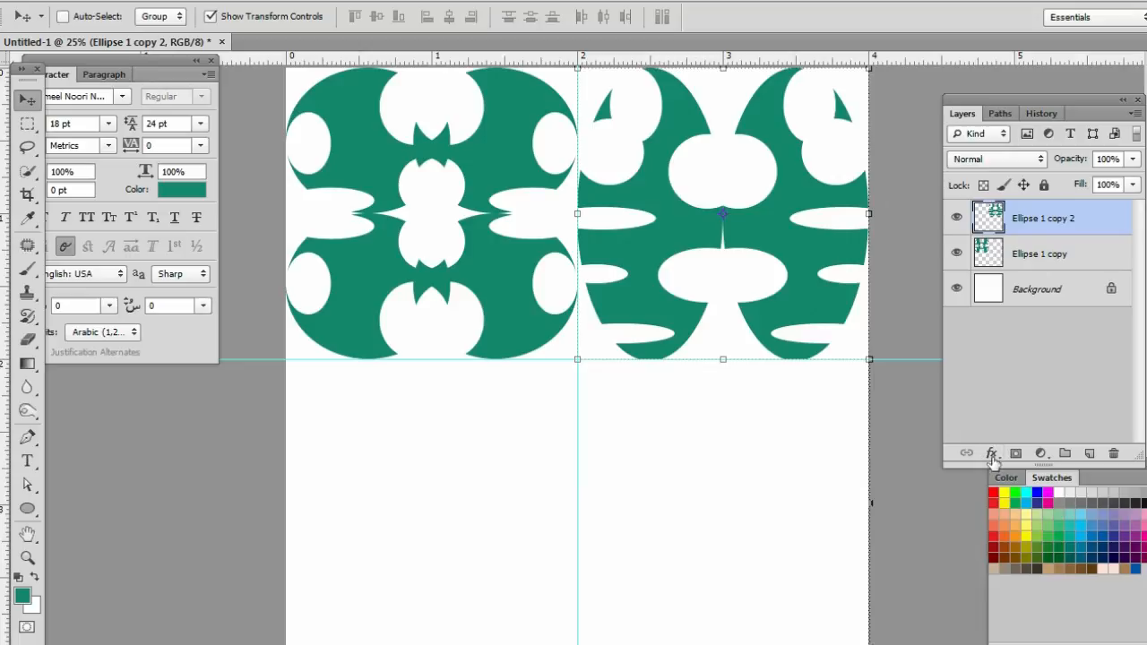
# Add a Gradient Overlay using the red, white and green preset to the top-right motif.
pyautogui.click(990, 454)
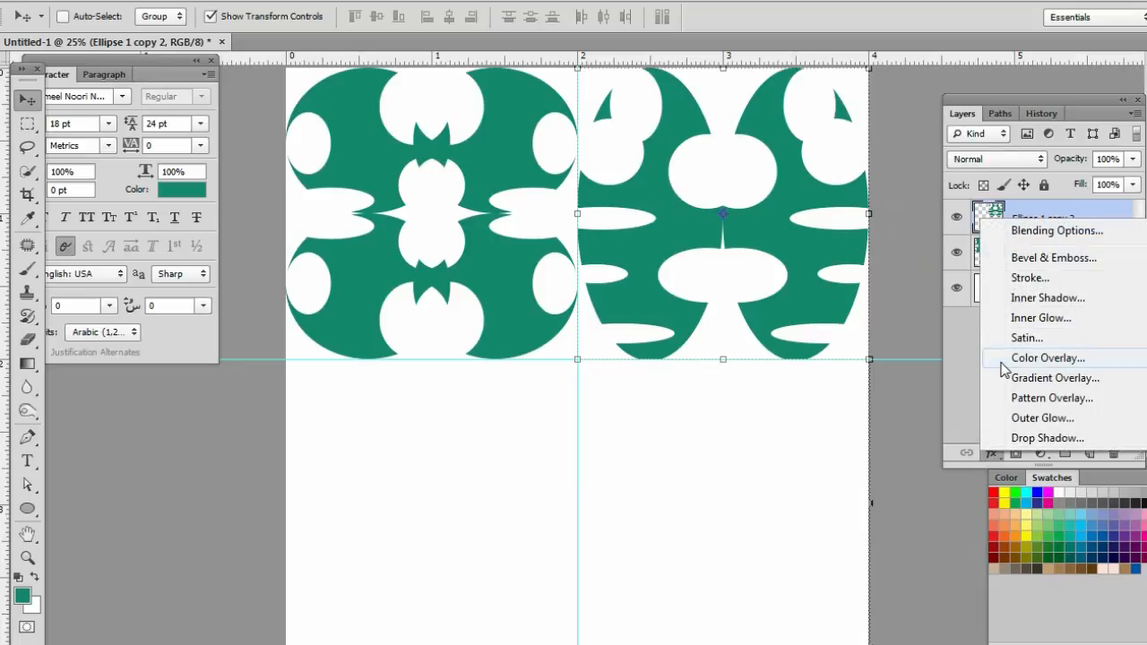
pyautogui.click(1054, 376)
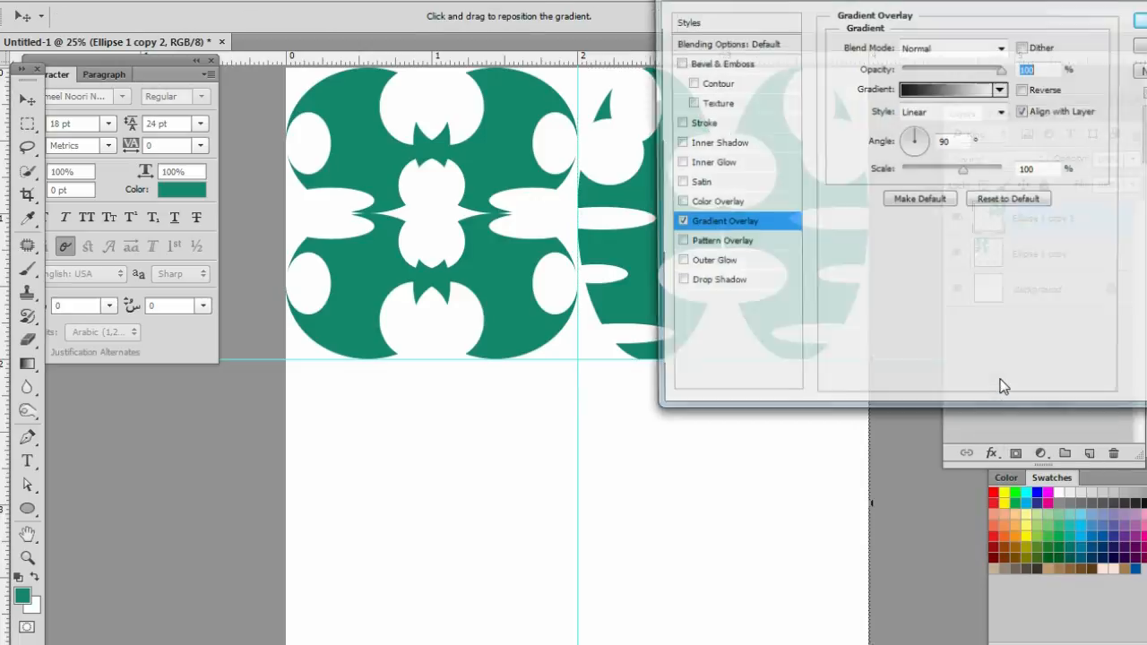
pyautogui.click(947, 89)
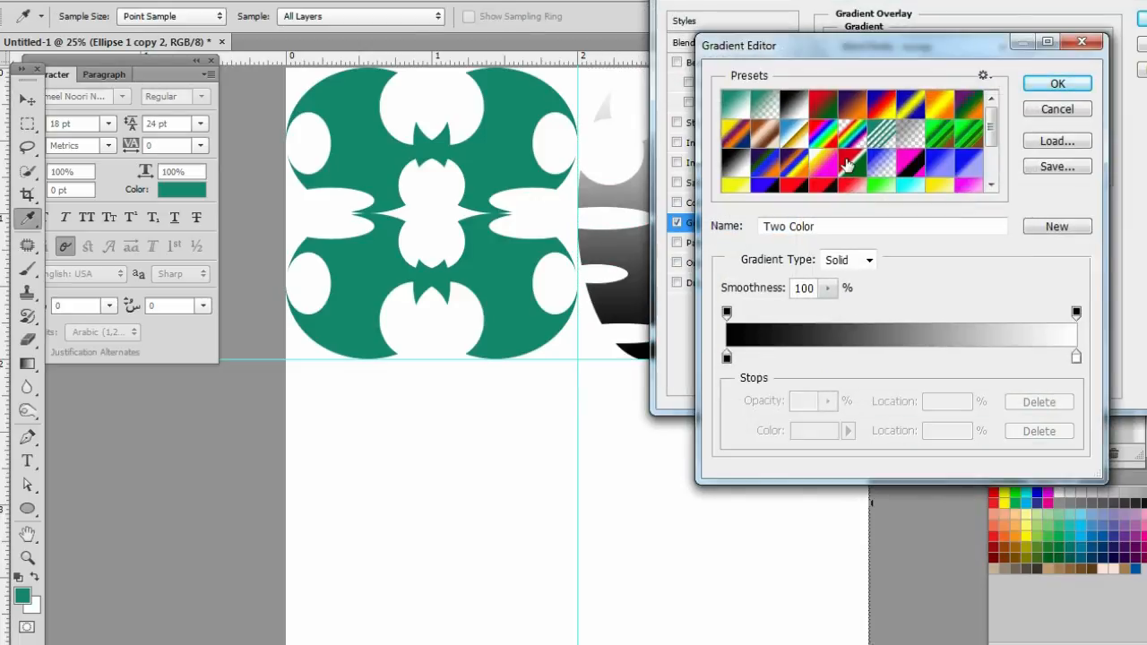
pyautogui.click(849, 164)
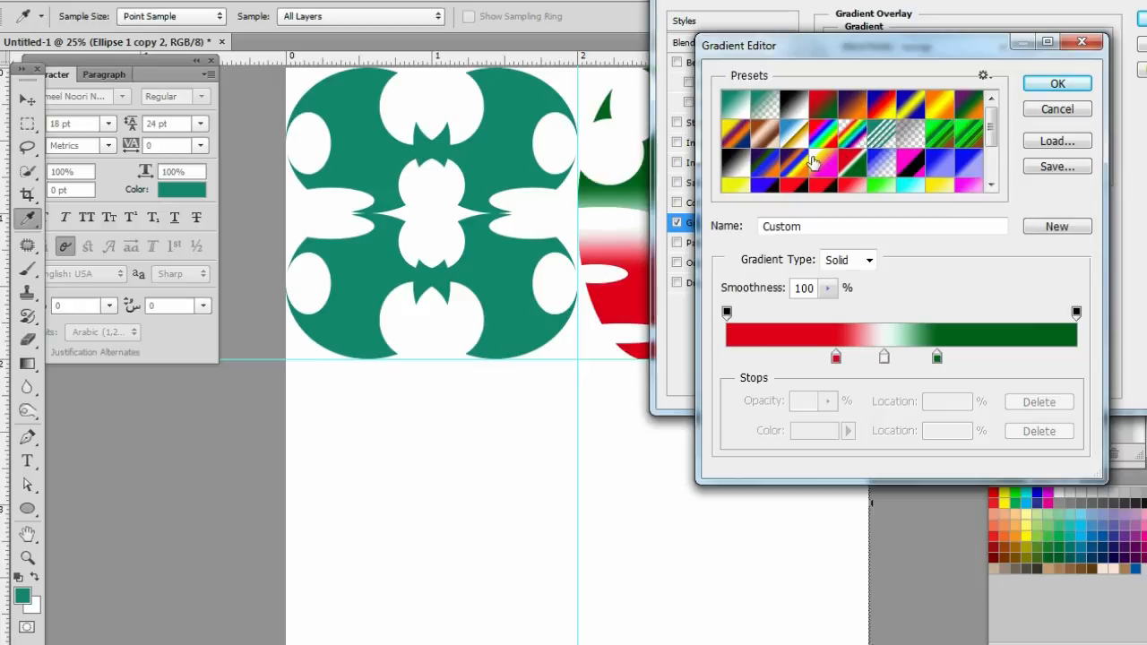
pyautogui.click(1058, 83)
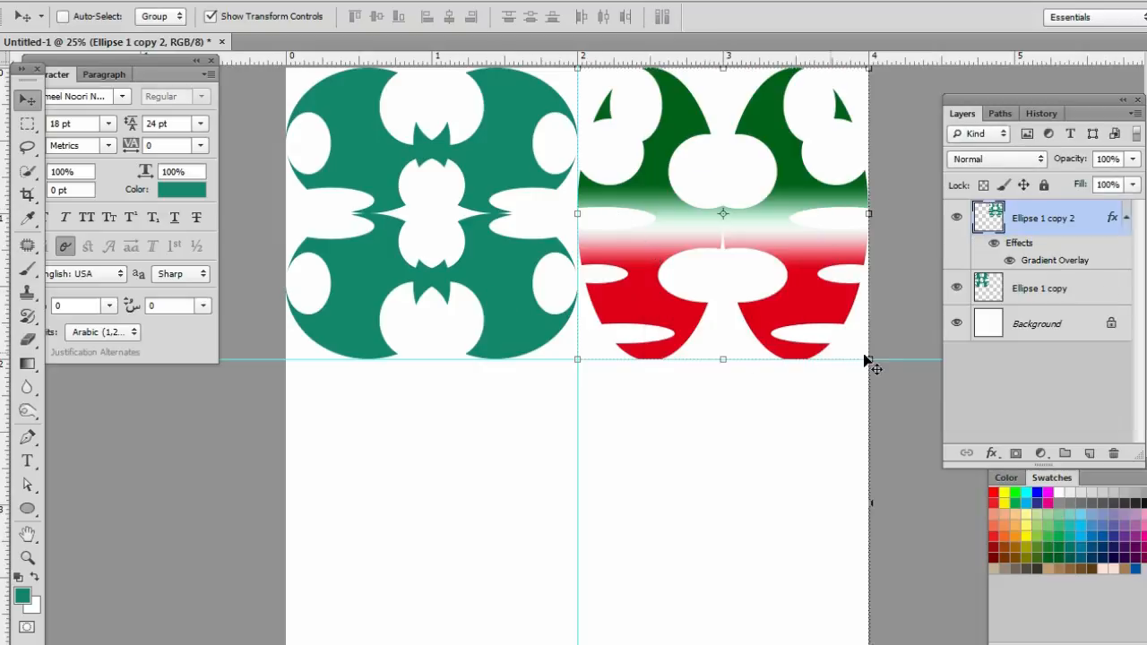
# Rasterize the layer style so the gradient is baked into the motif layer.
pyautogui.rightClick(1043, 219)
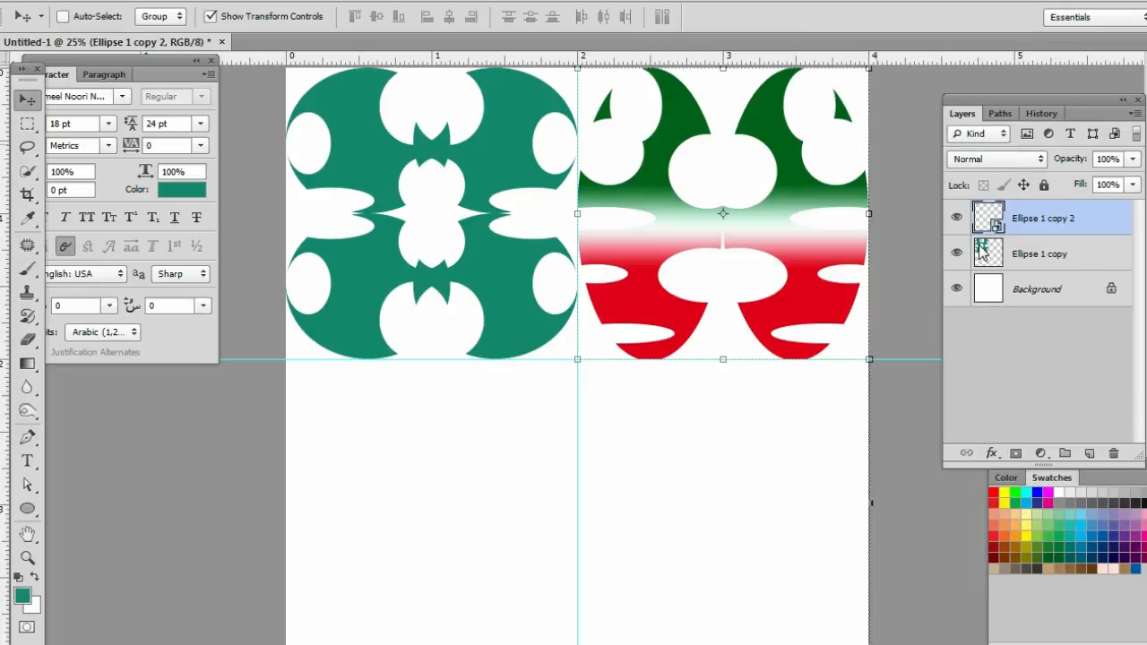
pyautogui.click(1040, 255)
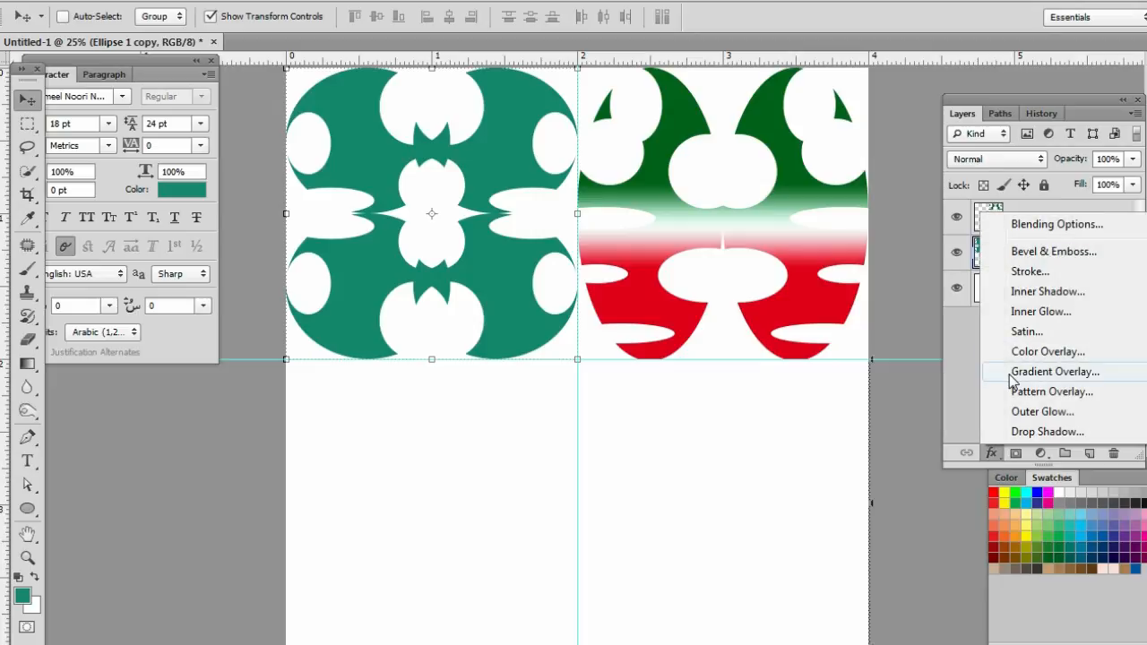
# Apply an Orange, Yellow, Orange gradient overlay to Ellipse 1 copy and bring up its layer options.
pyautogui.click(1056, 371)
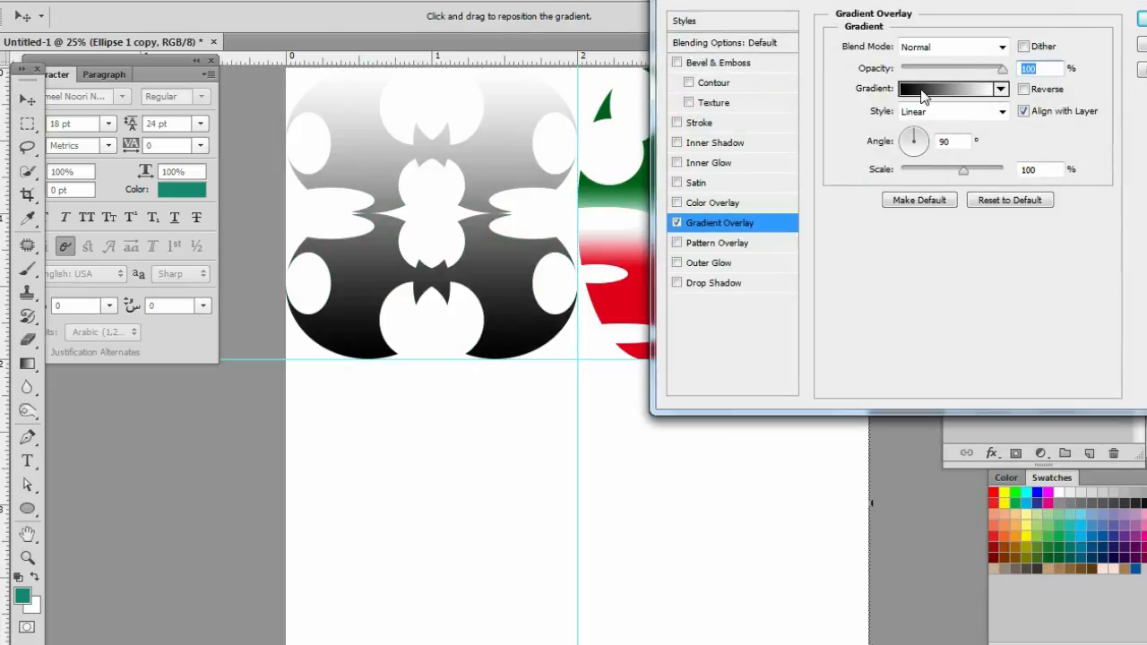
pyautogui.click(947, 89)
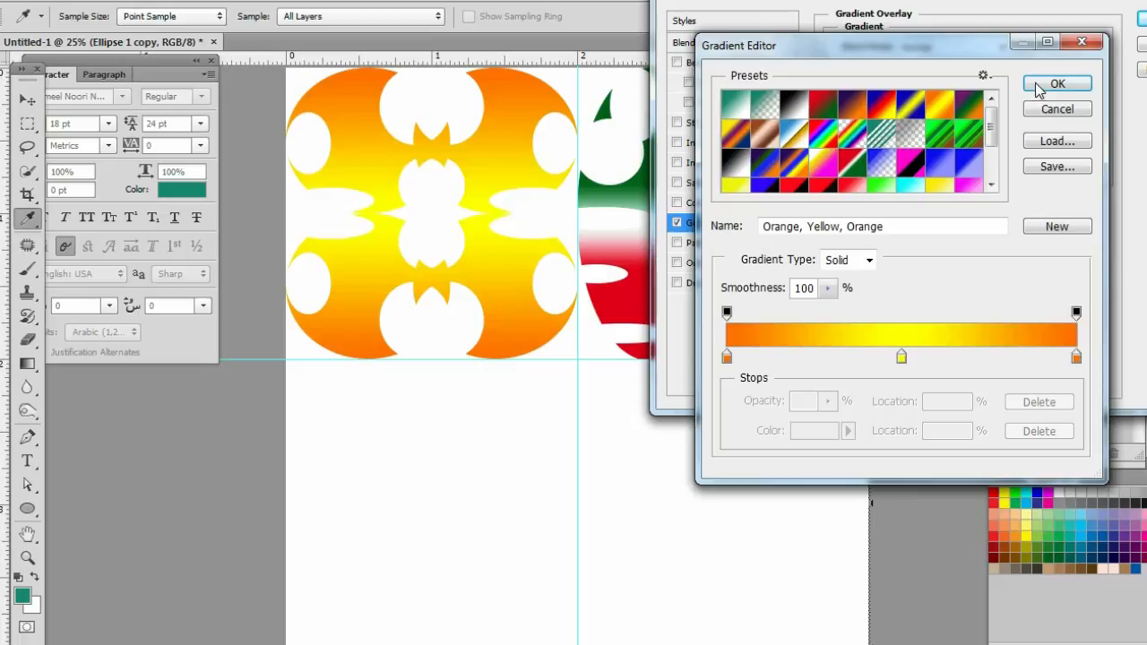
pyautogui.click(1058, 84)
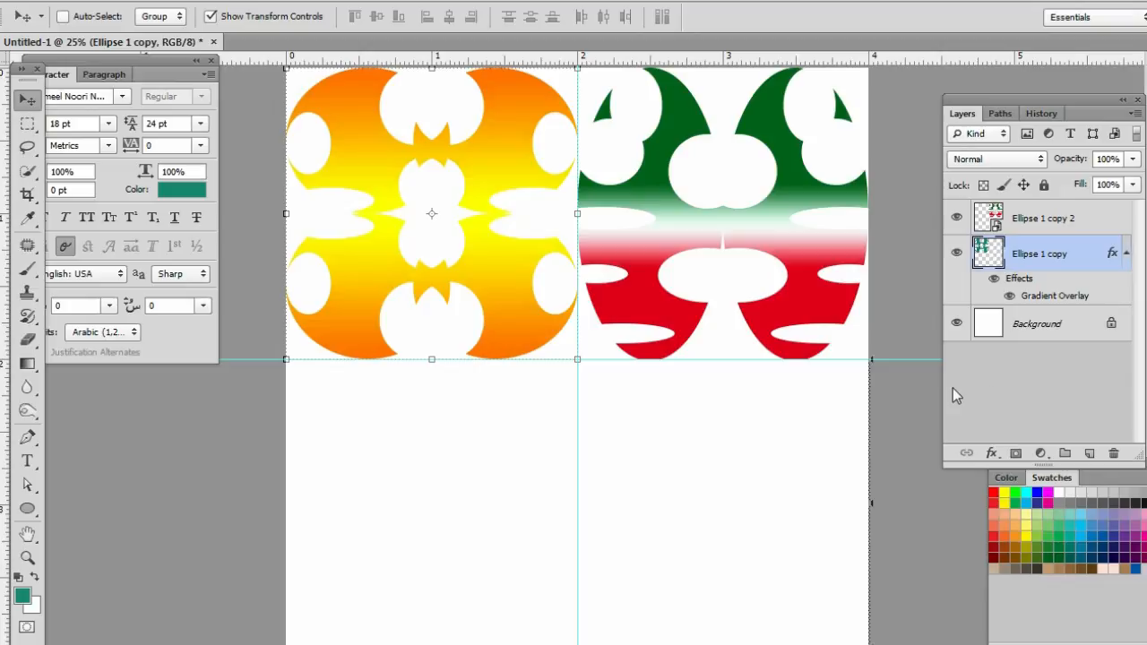
pyautogui.rightClick(1040, 255)
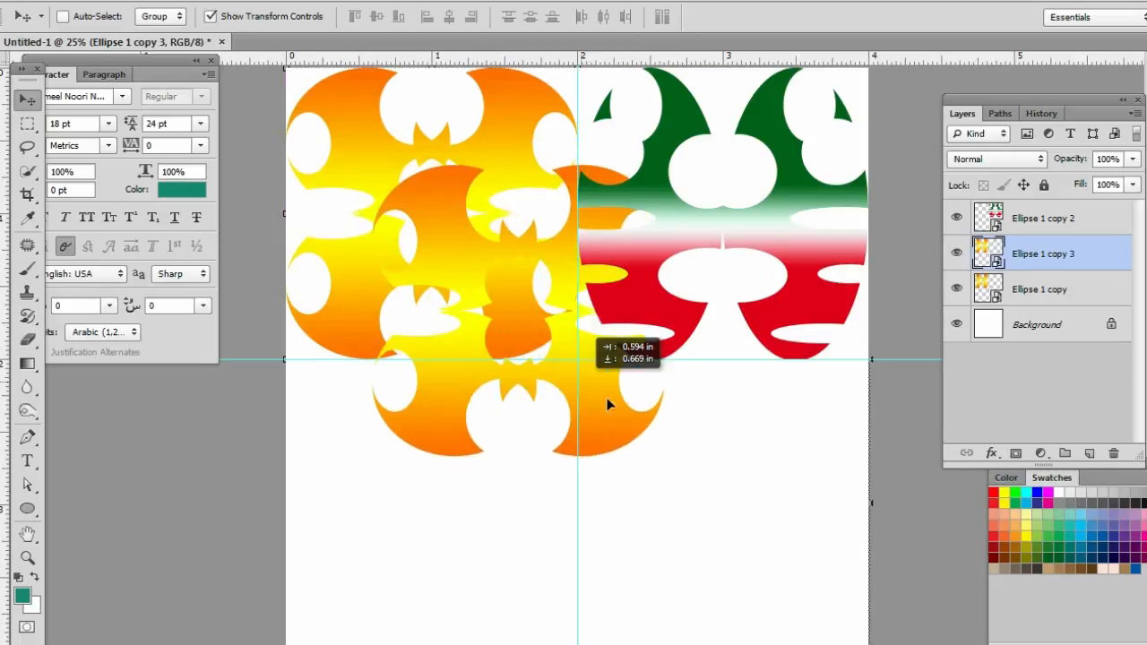
# Move the duplicated orange motif bottom-right and select the green-red Ellipse 1 copy 2 layer.
pyautogui.moveTo(609, 403); pyautogui.dragTo(762, 554)
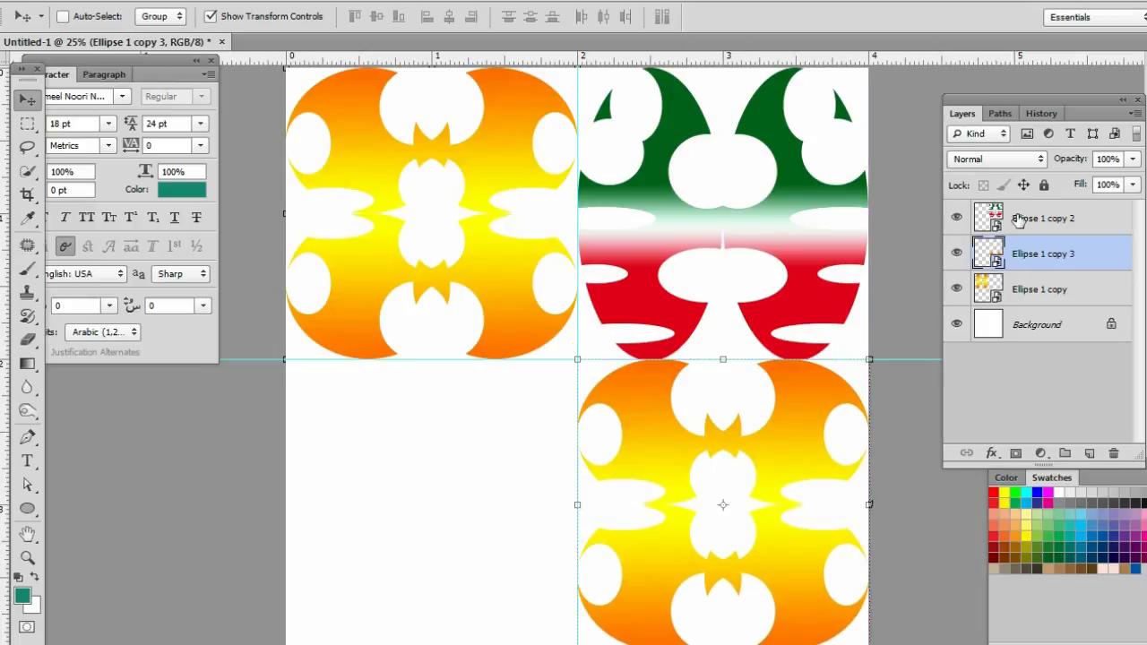
pyautogui.click(1044, 219)
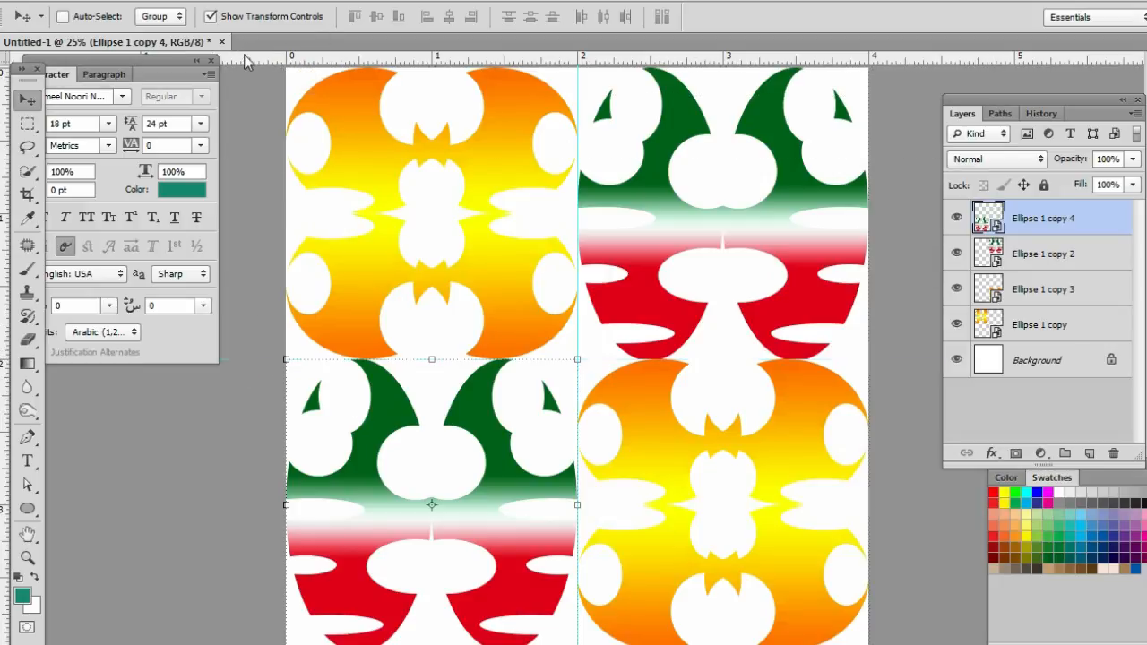
pyautogui.moveTo(583, 93)
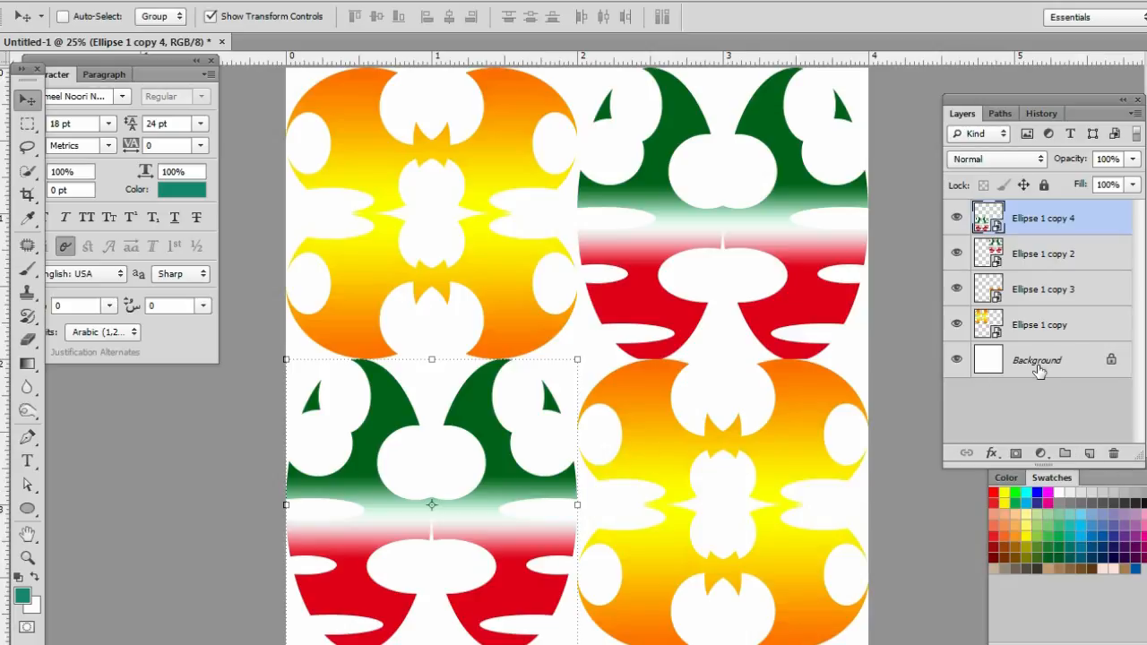
# Select the Background layer so it can be filled black.
pyautogui.click(1036, 359)
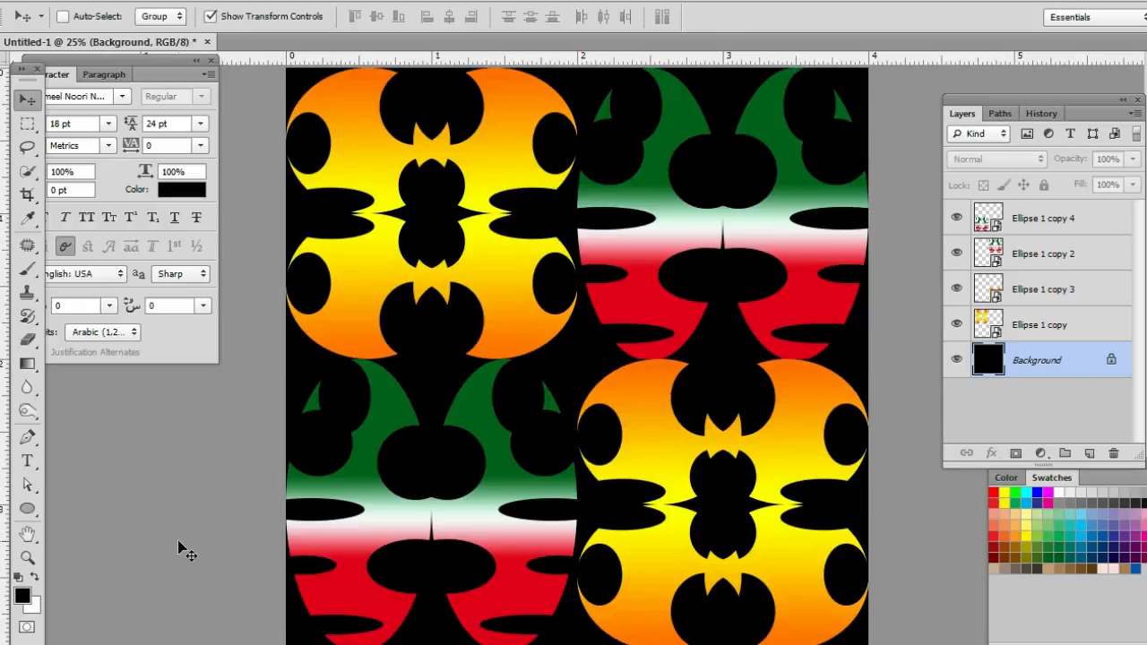
pyautogui.moveTo(823, 409)
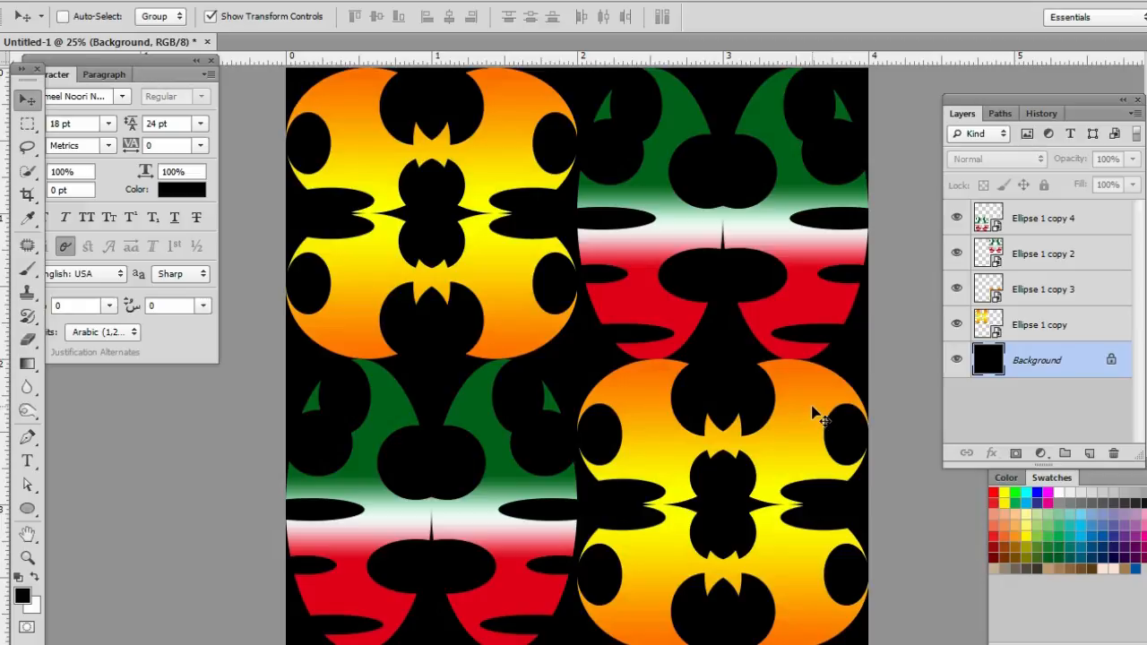
pyautogui.moveTo(831, 419)
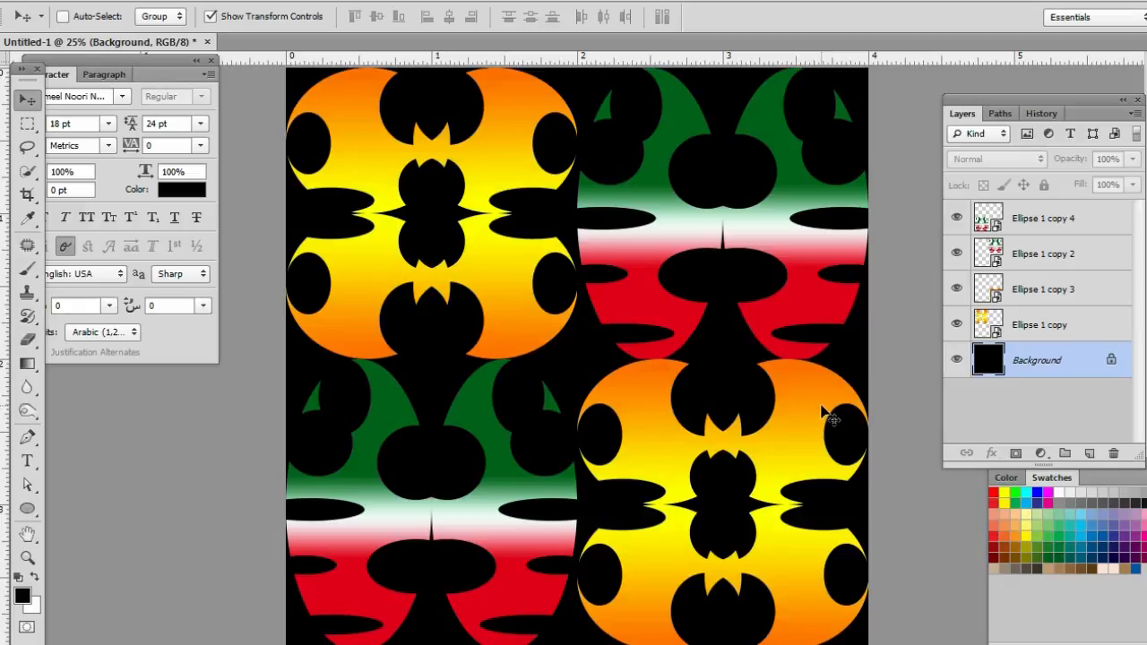
pyautogui.moveTo(717, 366)
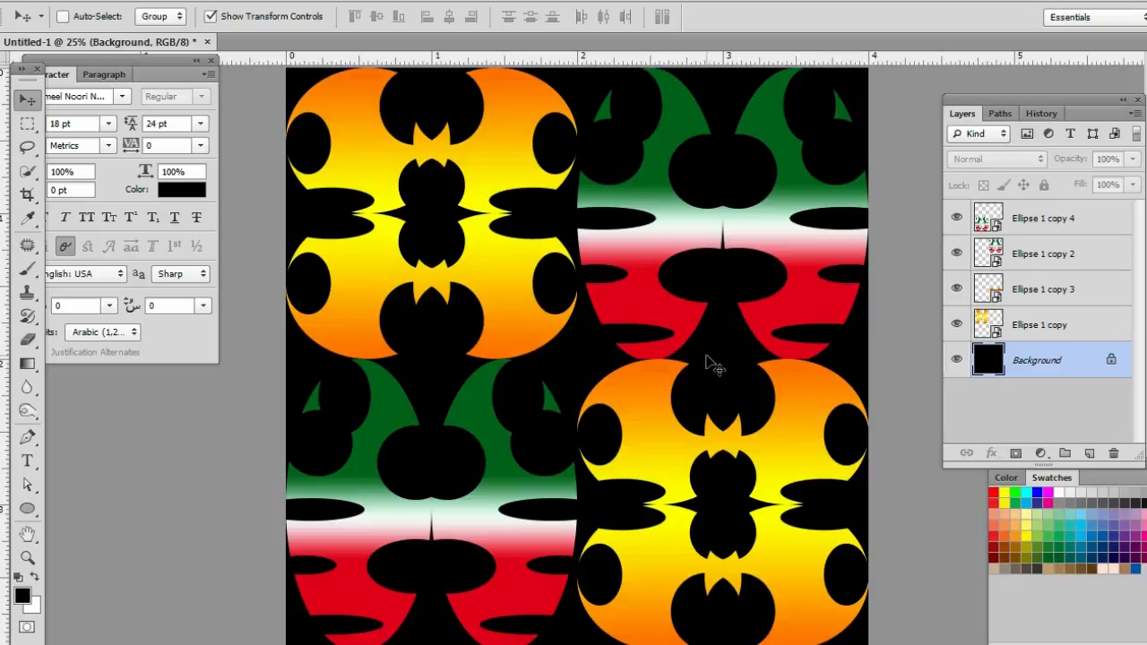
pyautogui.moveTo(678, 348)
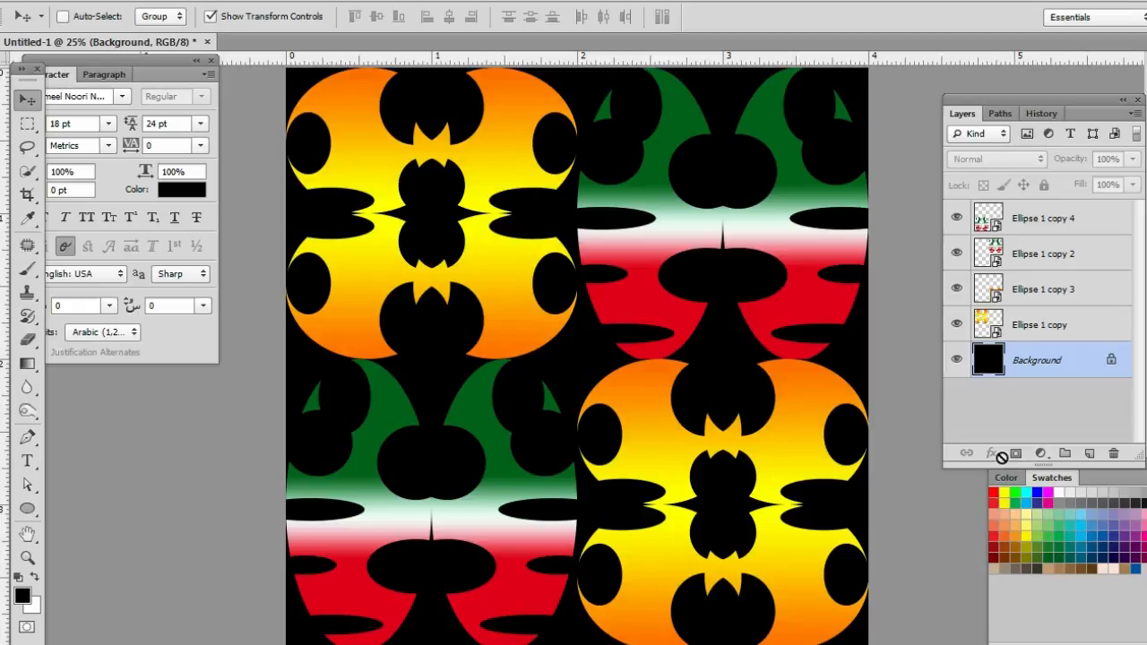
pyautogui.moveTo(674, 351)
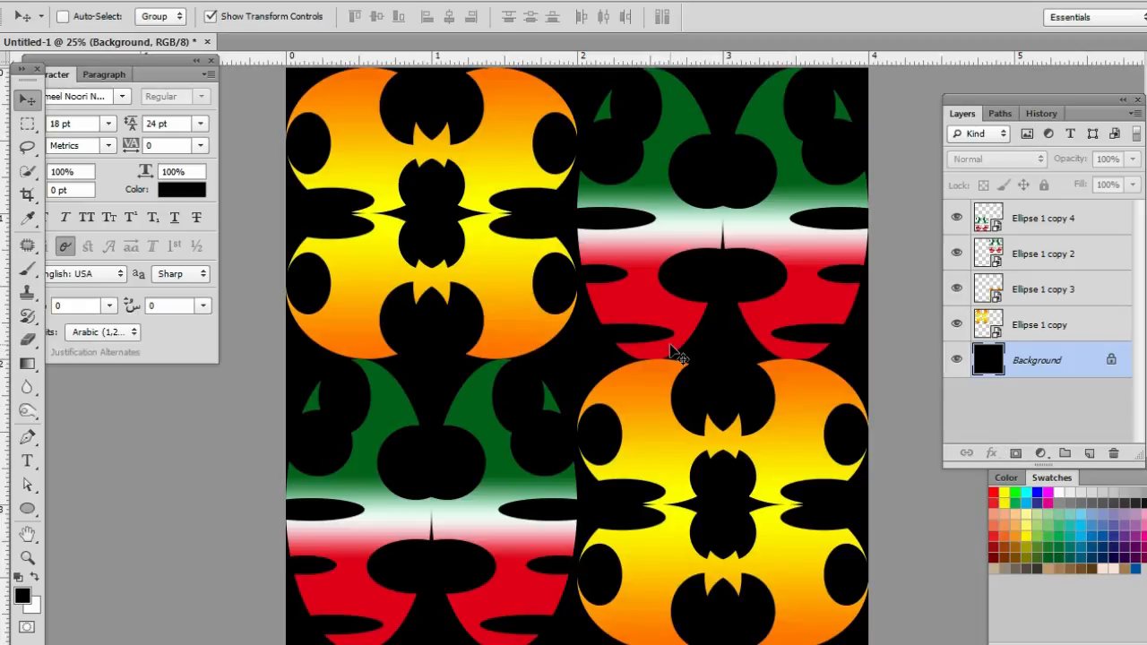
pyautogui.moveTo(674, 351)
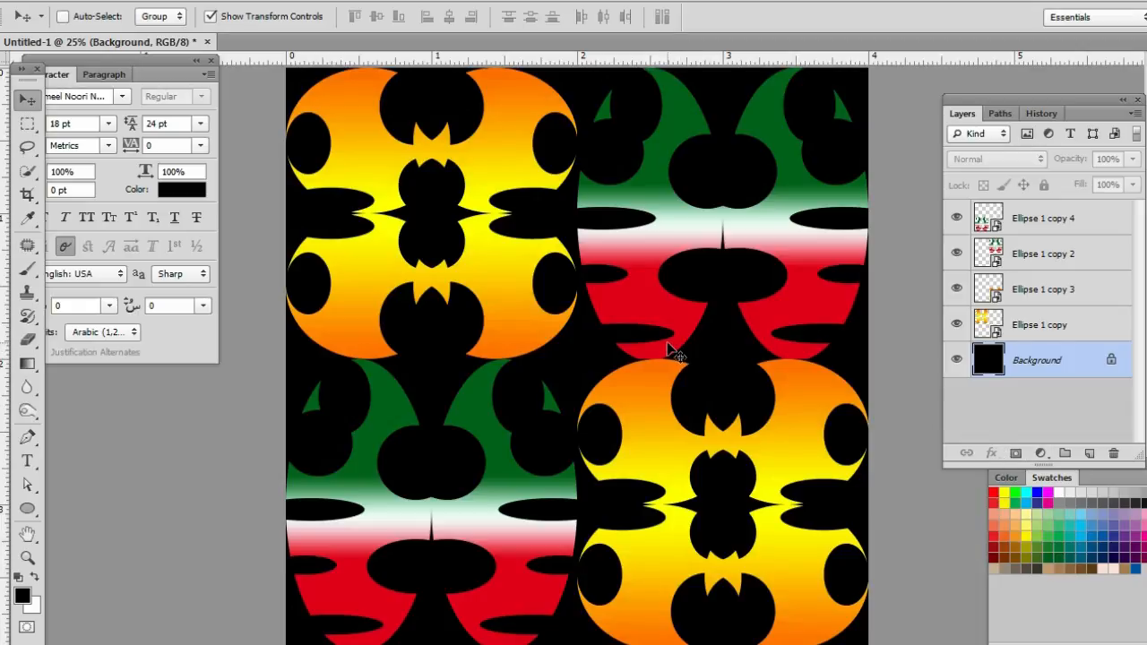